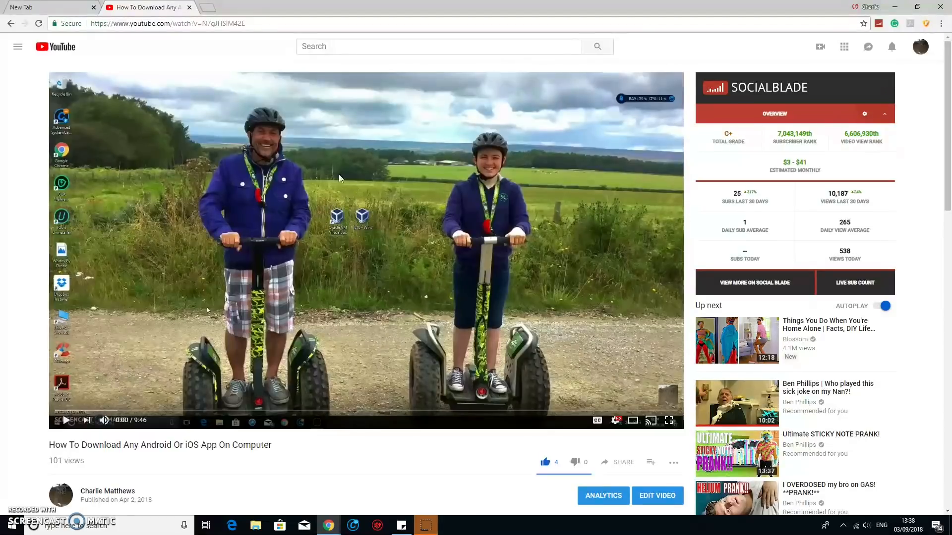
{"action": "mouse_move", "coordinate": [335, 178]}
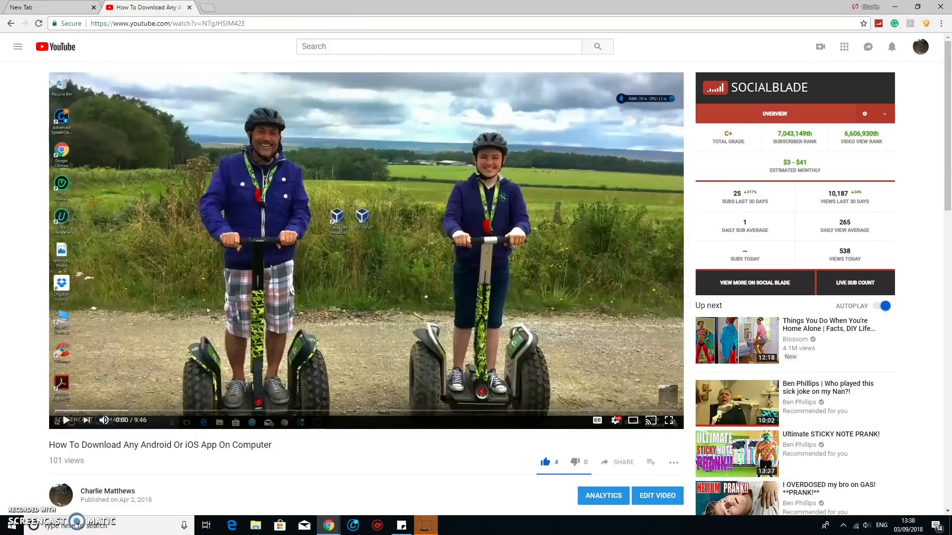
- Open a new Chrome tab on the Google start page
{"action": "left_click", "coordinate": [76, 6]}
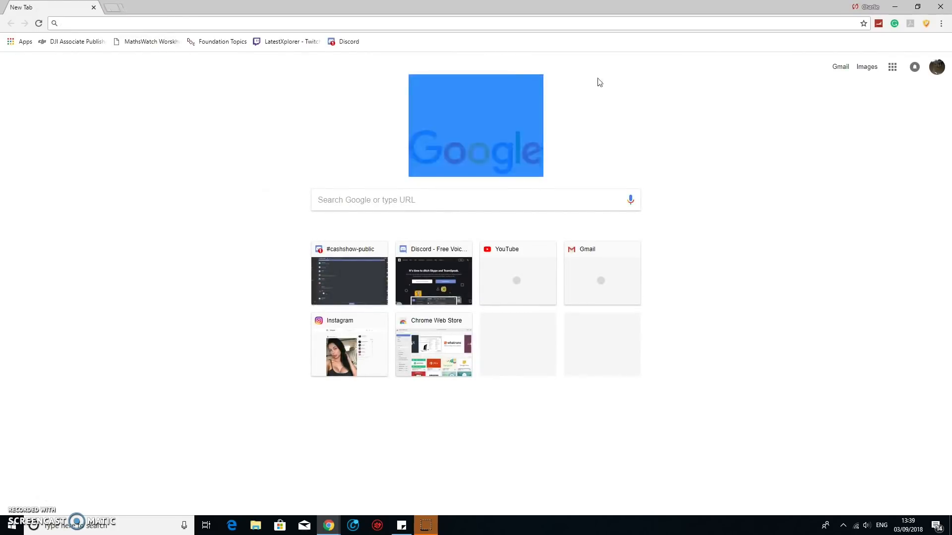
- Load instagram.com and browse the Explore, Activity and Profile pages
{"action": "type", "text": "instagram.com"}
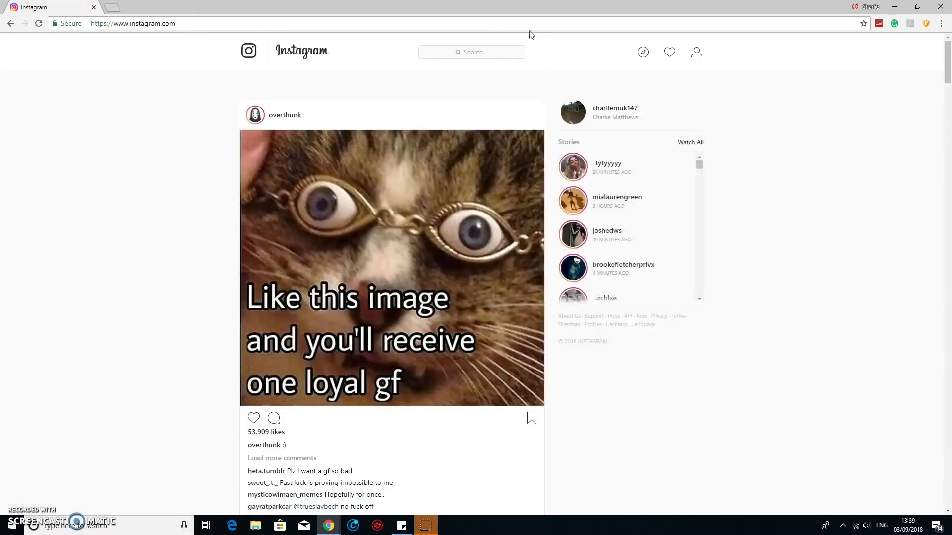
{"action": "mouse_move", "coordinate": [819, 52]}
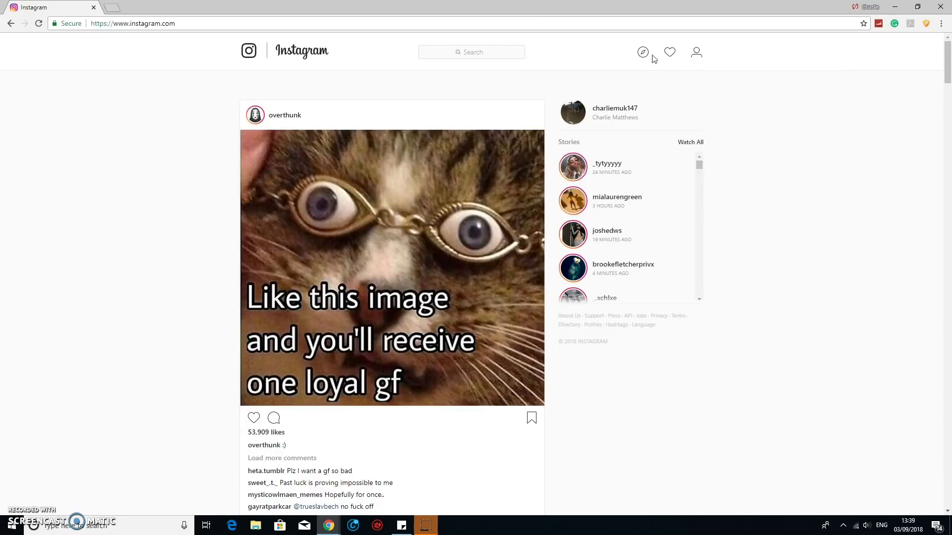
{"action": "left_click", "coordinate": [643, 52]}
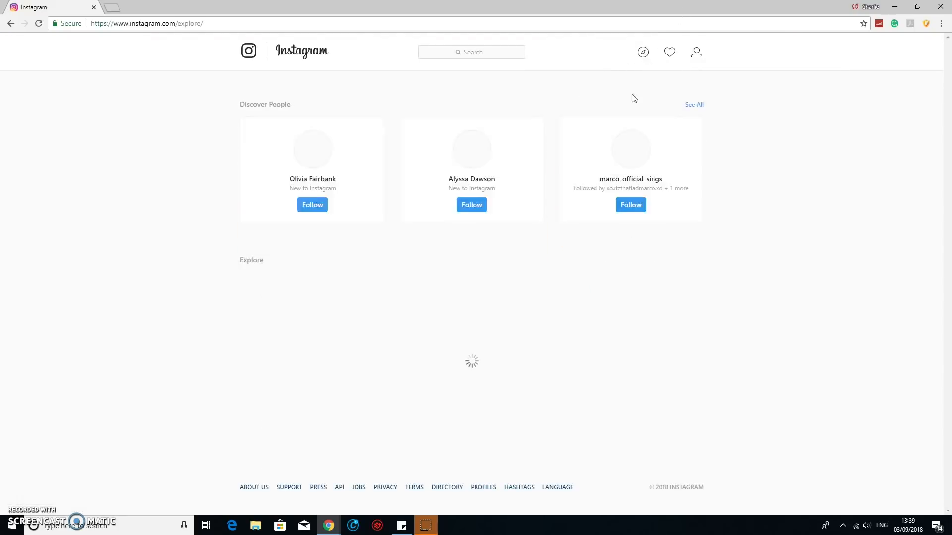
{"action": "left_click", "coordinate": [670, 51]}
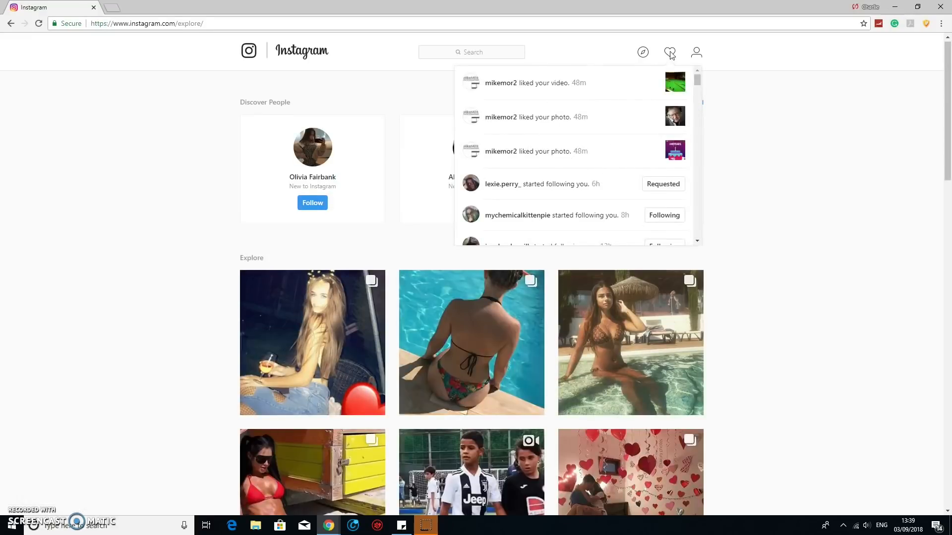
{"action": "mouse_move", "coordinate": [718, 67]}
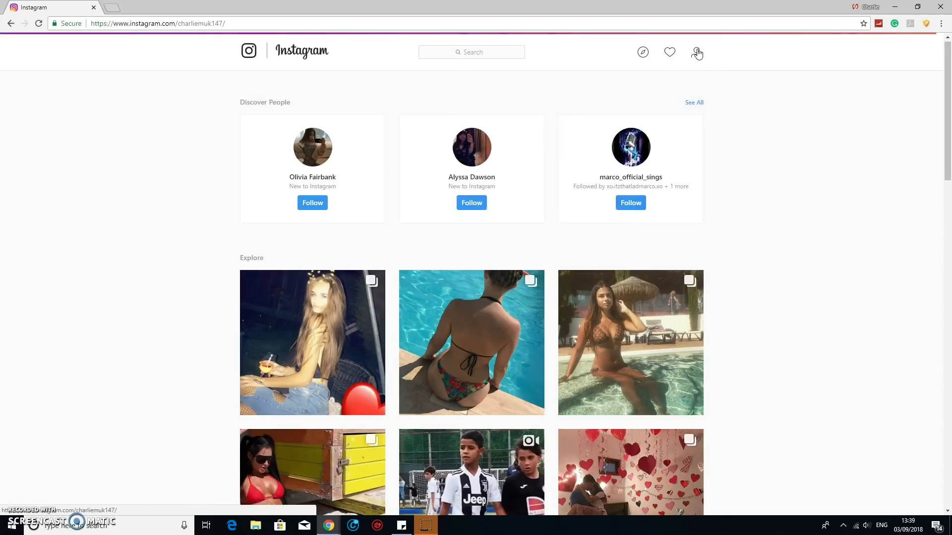
{"action": "left_click", "coordinate": [696, 52]}
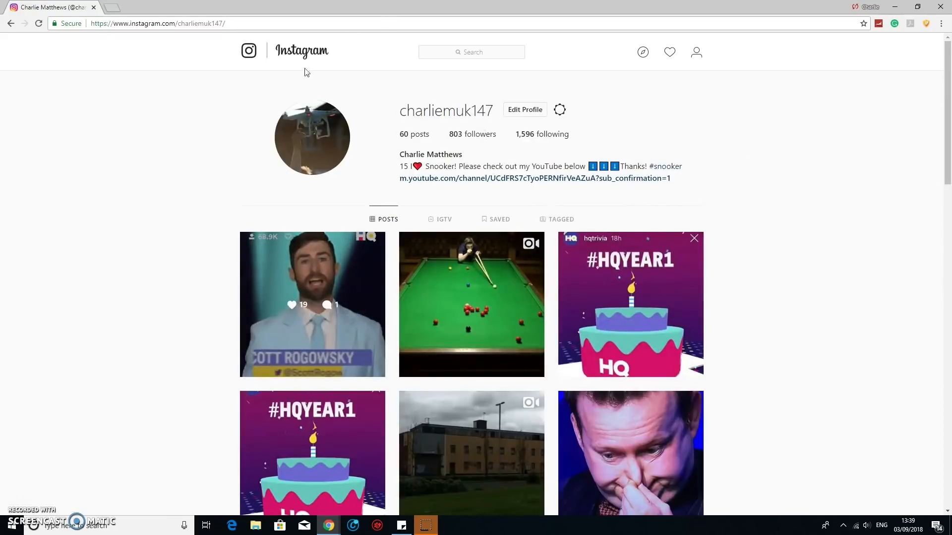
{"action": "mouse_move", "coordinate": [282, 79]}
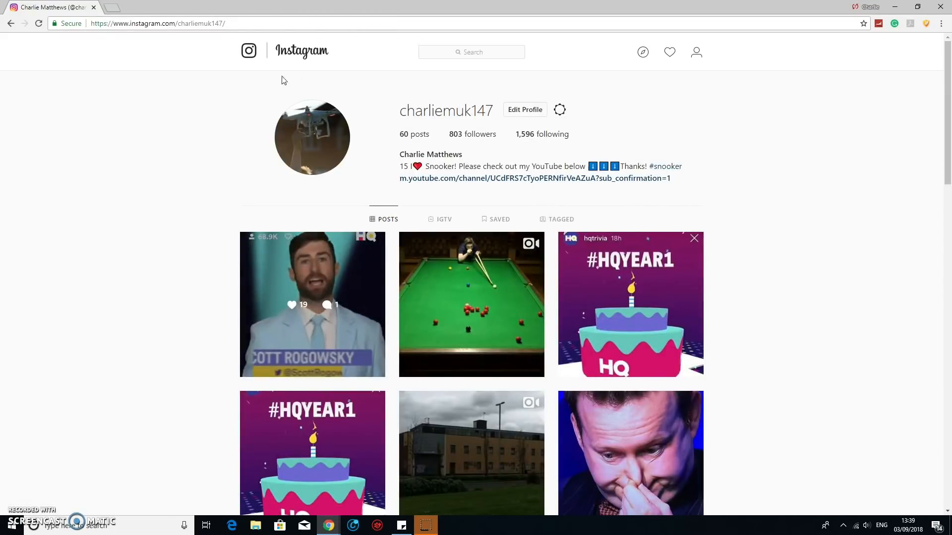
{"action": "mouse_move", "coordinate": [357, 153]}
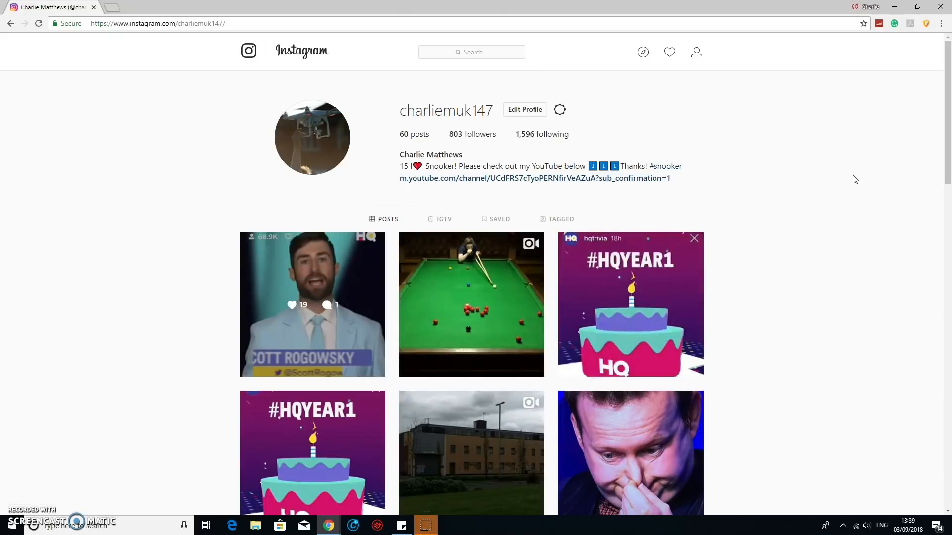
{"action": "mouse_move", "coordinate": [71, 56]}
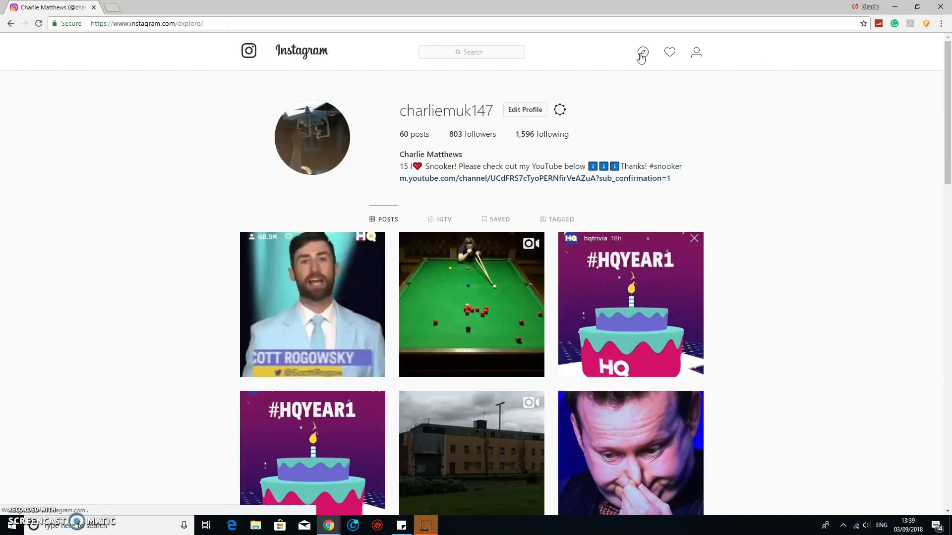
{"action": "left_click", "coordinate": [670, 52]}
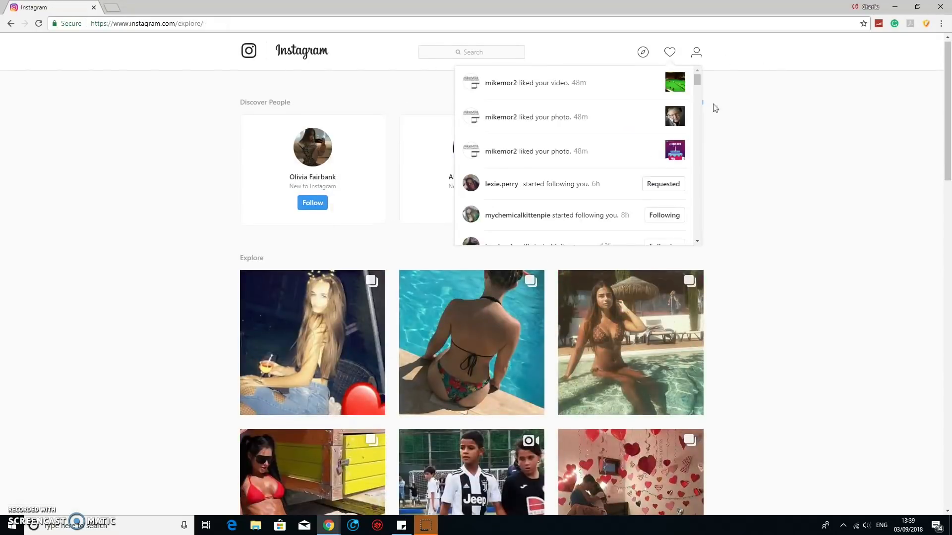
{"action": "left_click", "coordinate": [696, 51]}
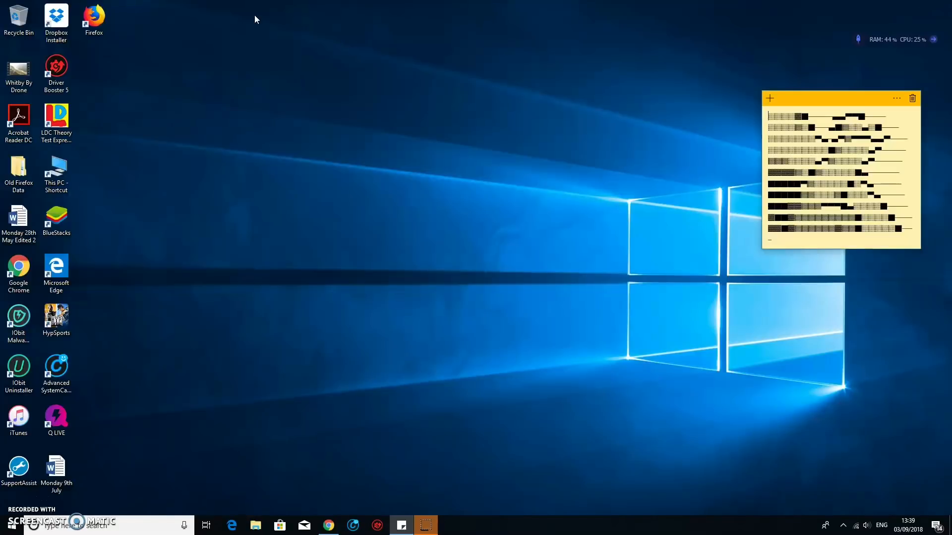
- Launch BlueStacks from its desktop shortcut
{"action": "left_click", "coordinate": [56, 215]}
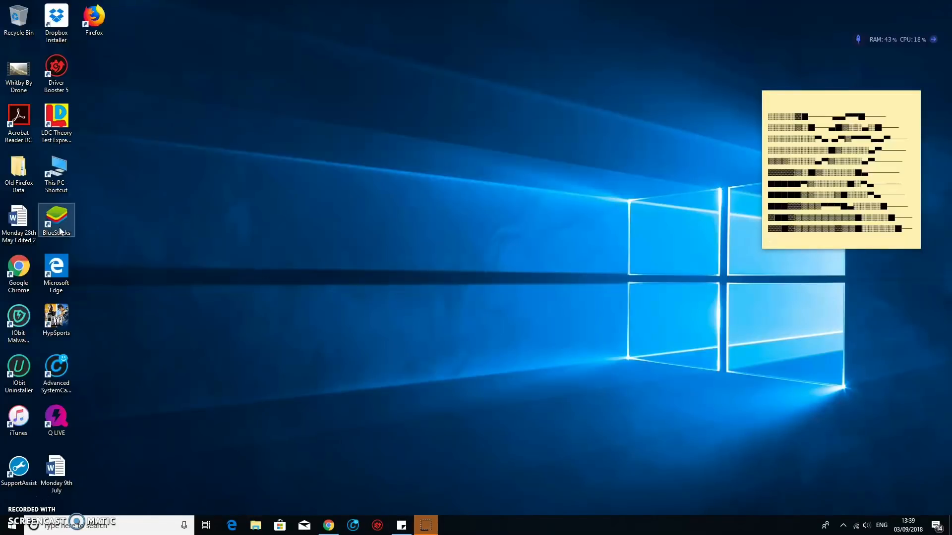
{"action": "double_click", "coordinate": [56, 215]}
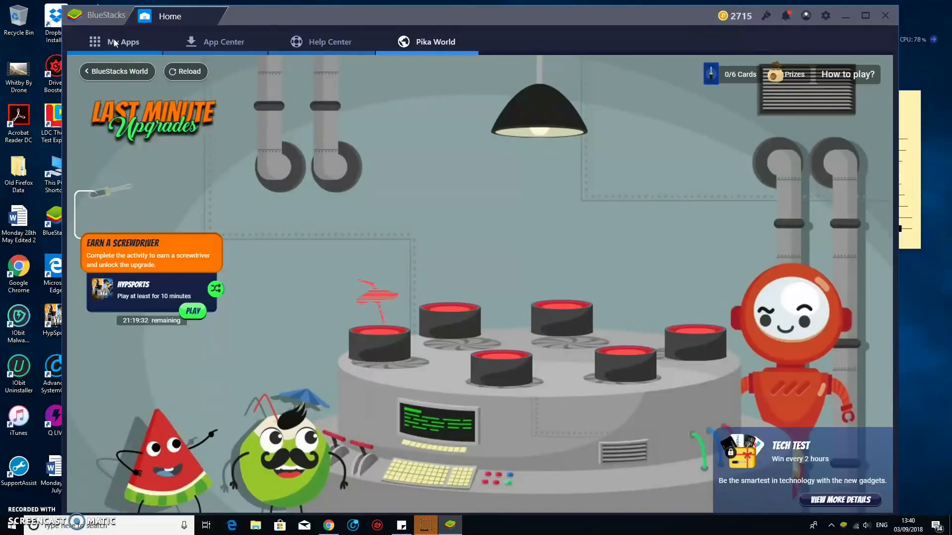
{"action": "mouse_move", "coordinate": [150, 41]}
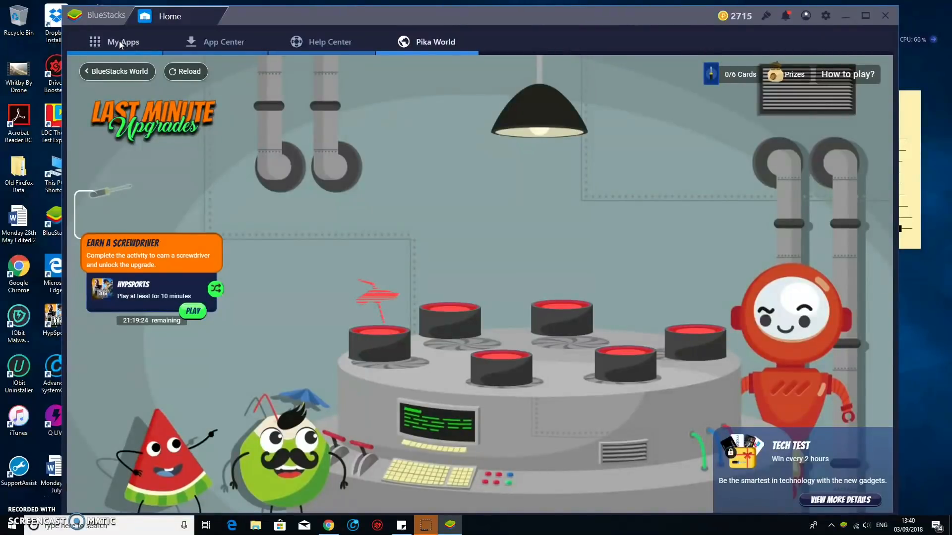
- Search the BlueStacks app centre for 'Inst' to list Instagram
{"action": "left_click", "coordinate": [122, 41]}
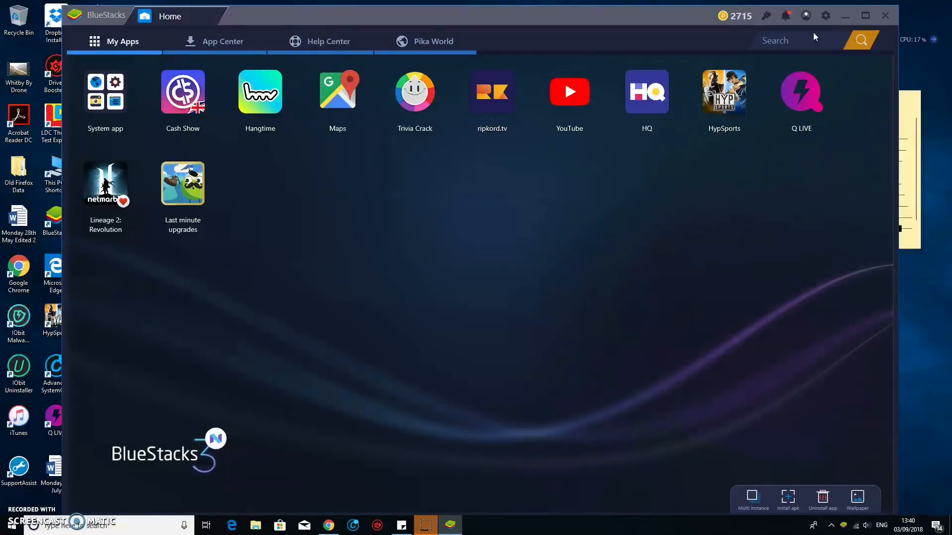
{"action": "left_click", "coordinate": [795, 40]}
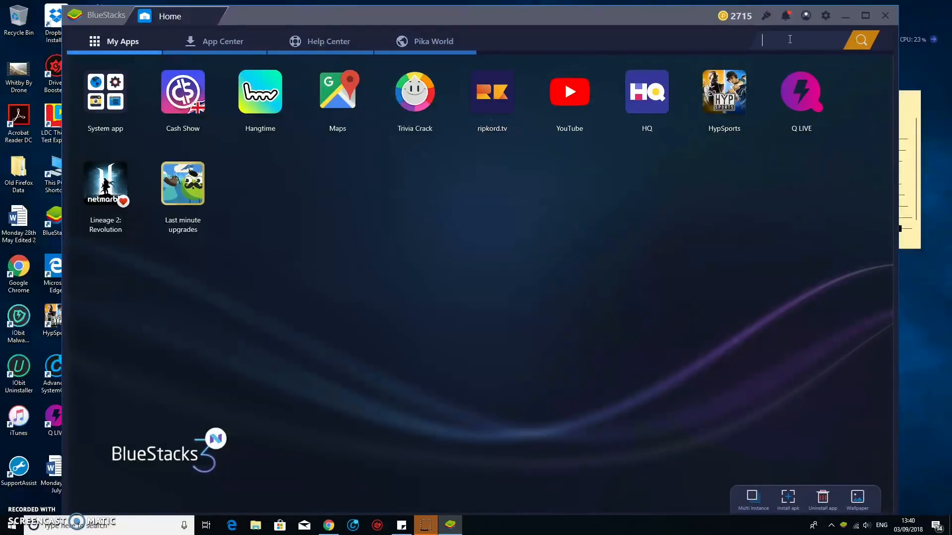
{"action": "type", "text": "Instagra"}
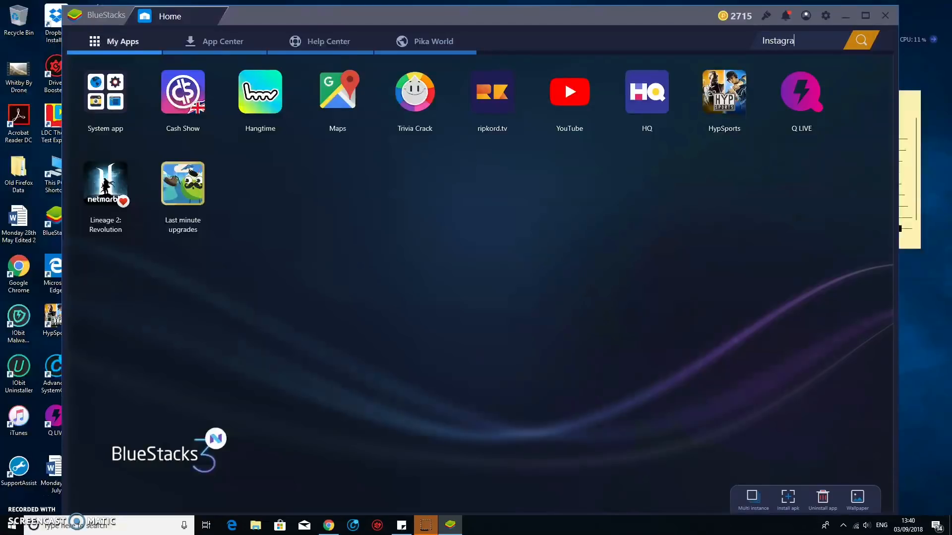
{"action": "left_click", "coordinate": [223, 41]}
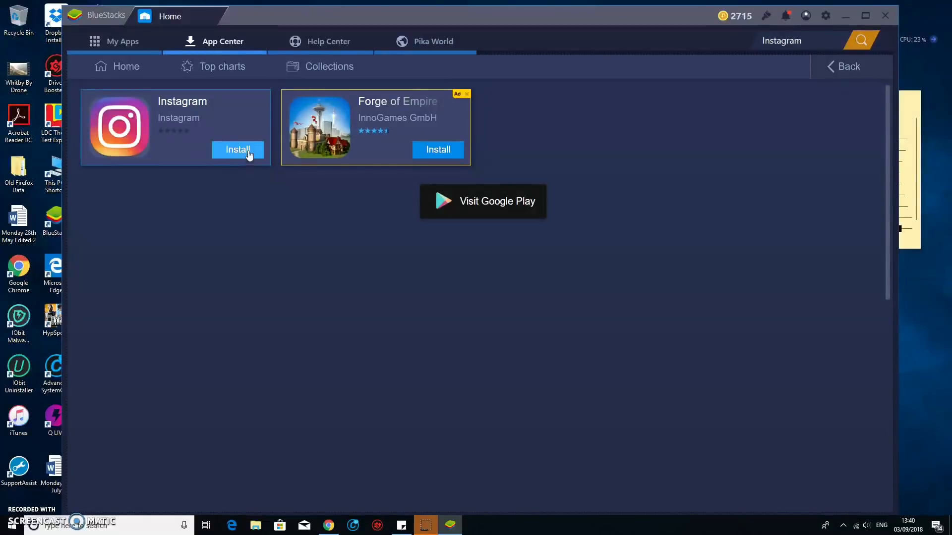
- Open Instagram's Play Store page and start installing it
{"action": "left_click", "coordinate": [238, 150]}
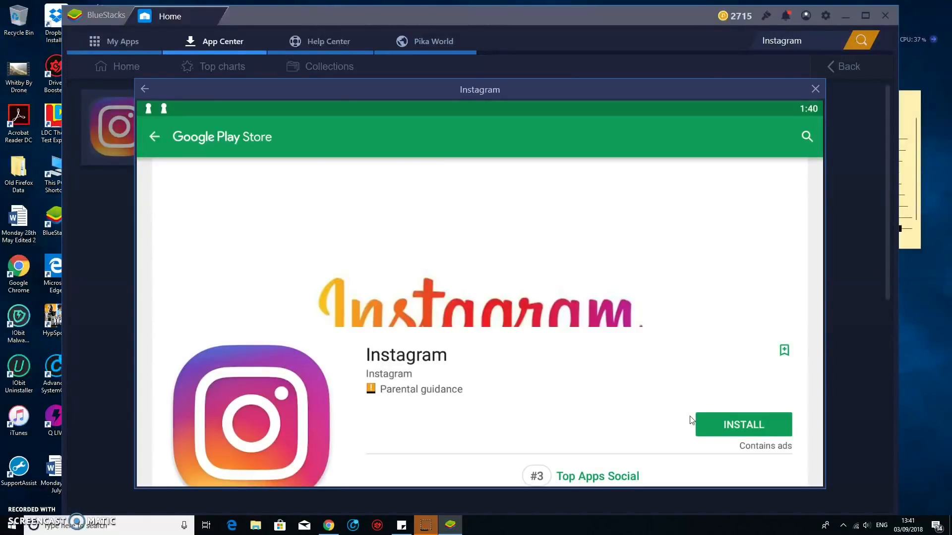
{"action": "scroll", "scroll_direction": "down", "scroll_amount": 3}
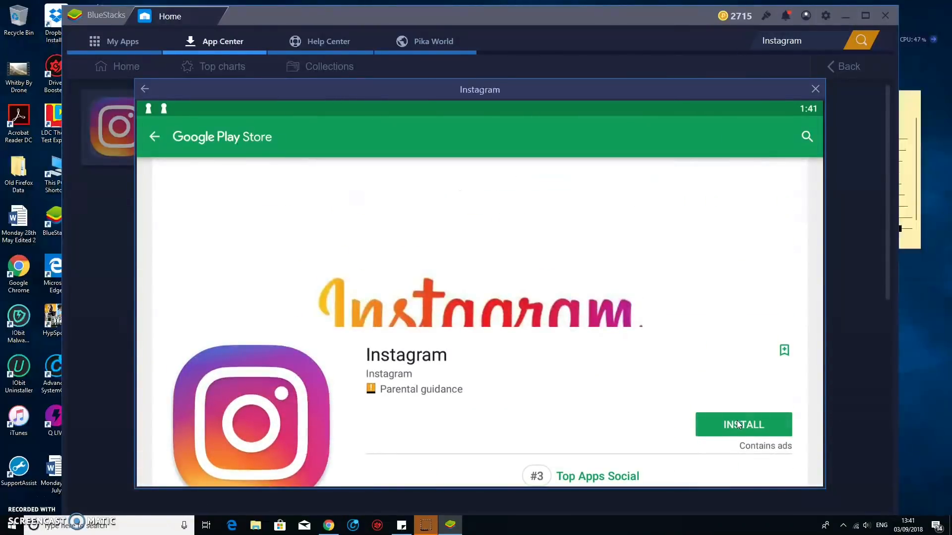
{"action": "left_click", "coordinate": [743, 424]}
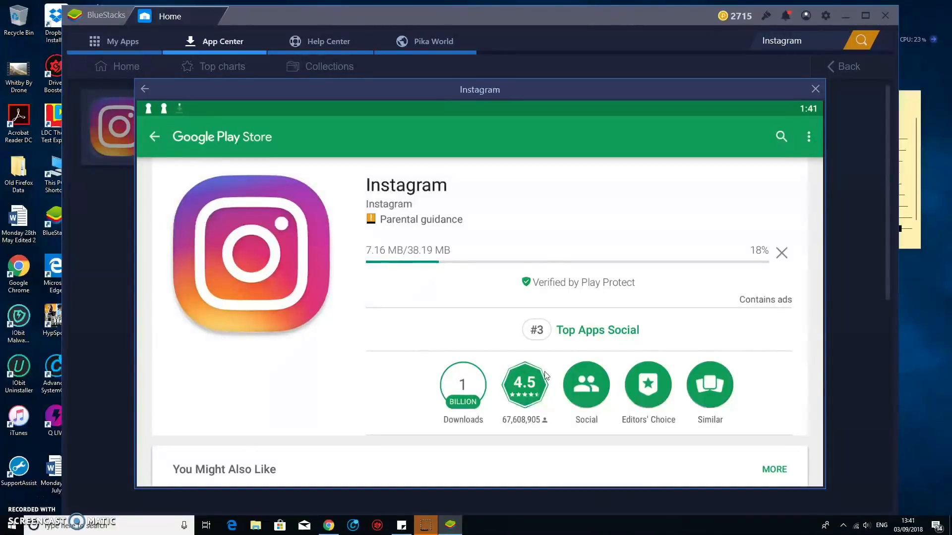
{"action": "mouse_move", "coordinate": [534, 407]}
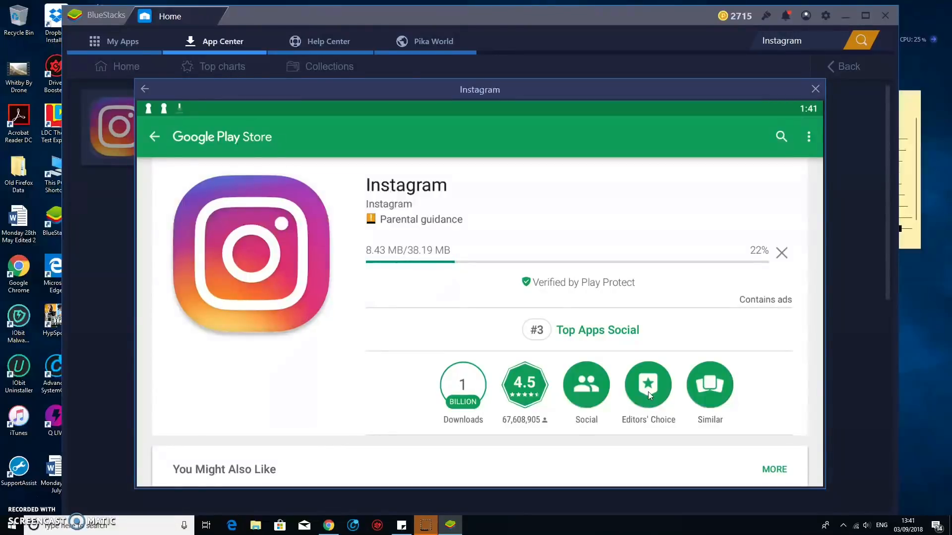
- Scroll through Instagram's store page while the download progresses
{"action": "scroll", "scroll_direction": "down", "scroll_amount": 3}
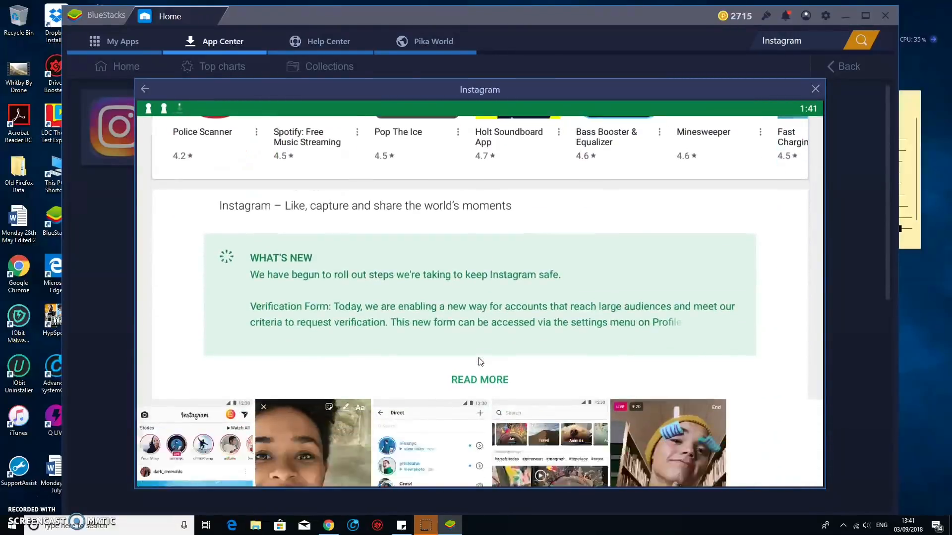
{"action": "scroll", "scroll_direction": "down", "scroll_amount": 3}
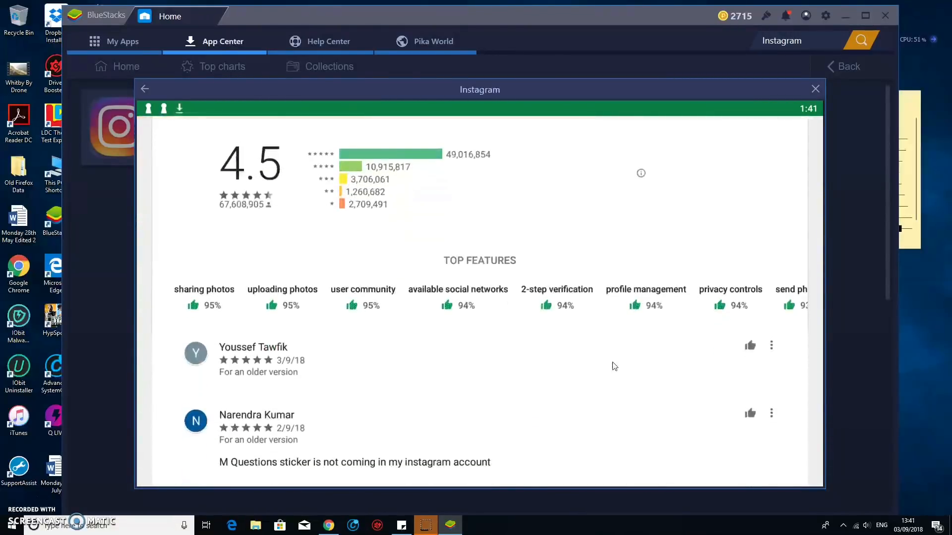
{"action": "scroll", "scroll_direction": "down", "scroll_amount": 3}
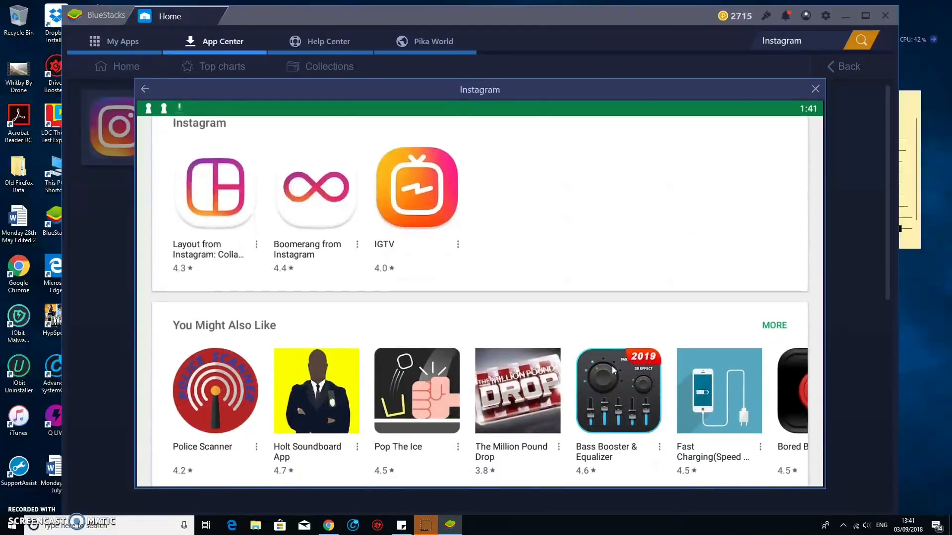
{"action": "scroll", "scroll_direction": "down", "scroll_amount": 3}
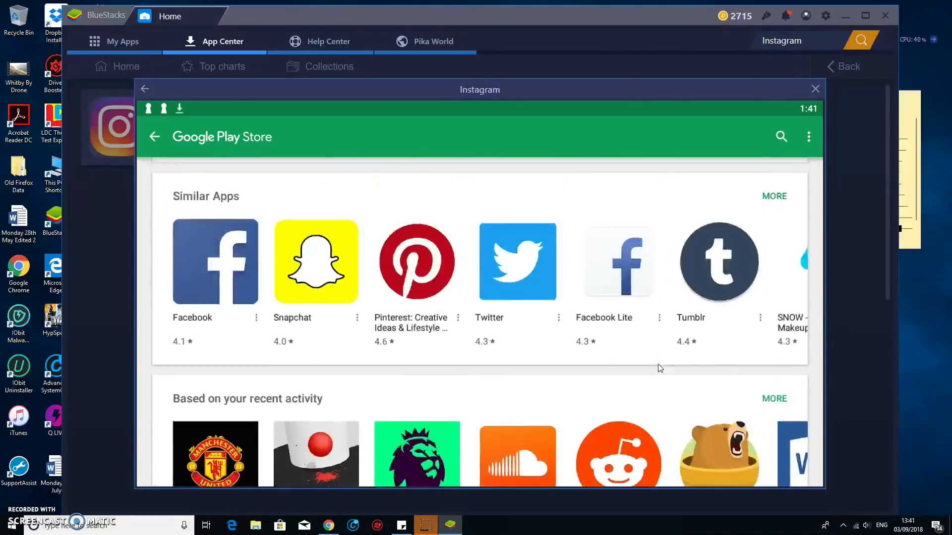
{"action": "scroll", "scroll_direction": "down", "scroll_amount": 3}
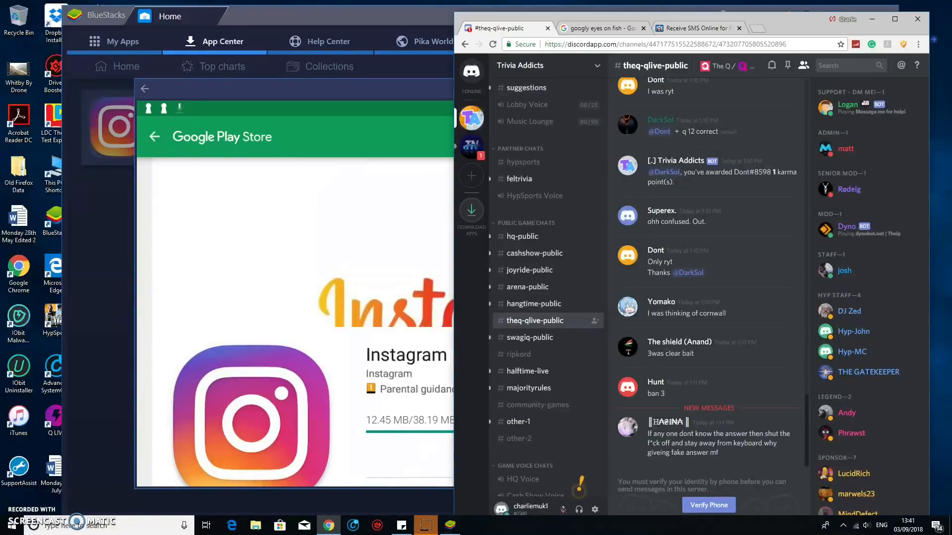
- Open YouTube in a new tab, go to My channel, and open the Instagram-for-iPad video
{"action": "left_click", "coordinate": [750, 28]}
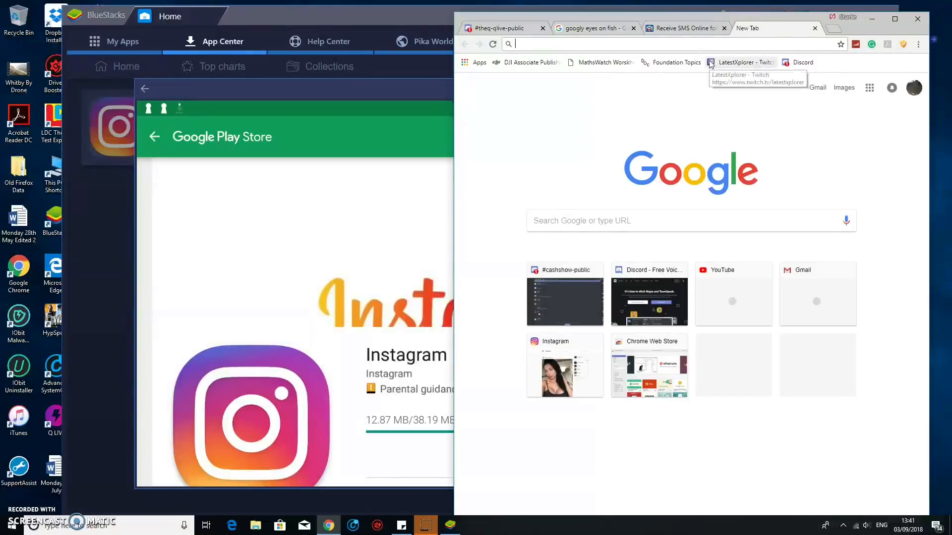
{"action": "type", "text": "youtubec"}
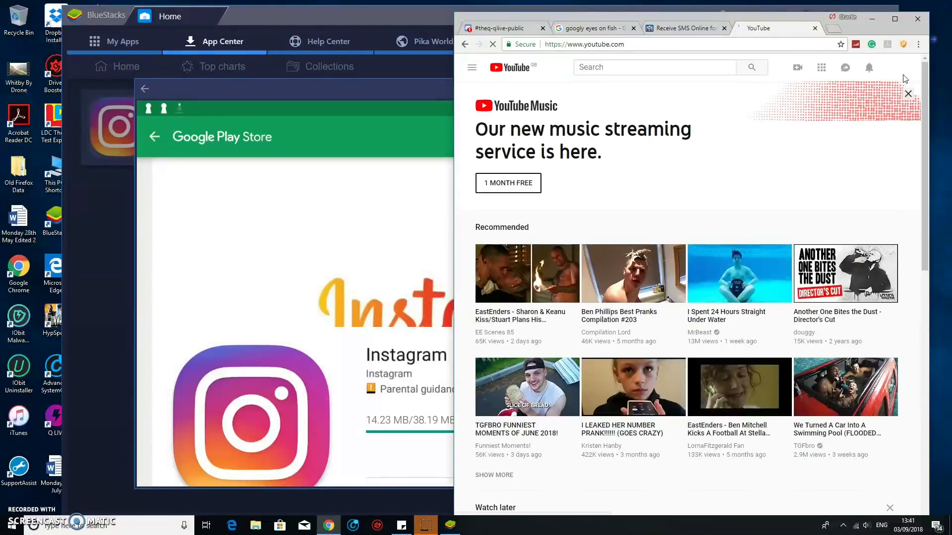
{"action": "left_click", "coordinate": [897, 67]}
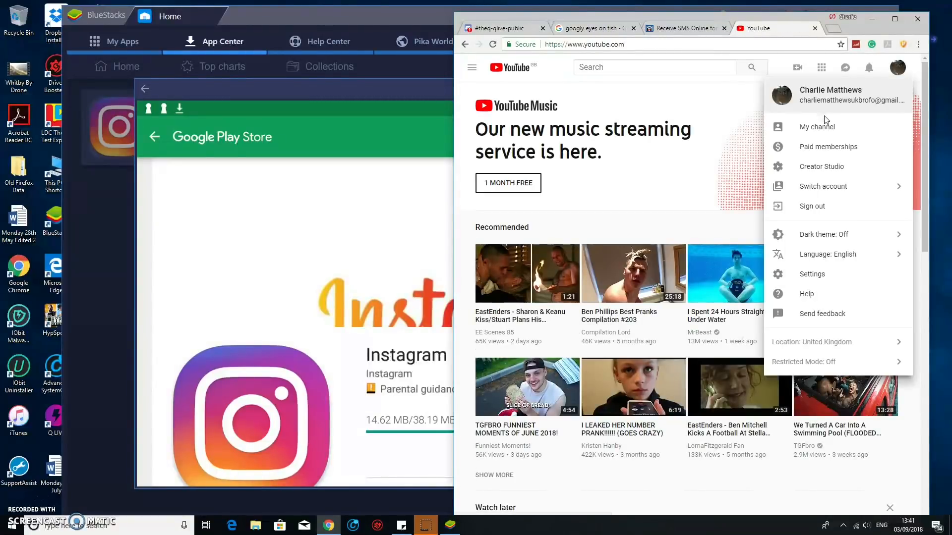
{"action": "left_click", "coordinate": [817, 126]}
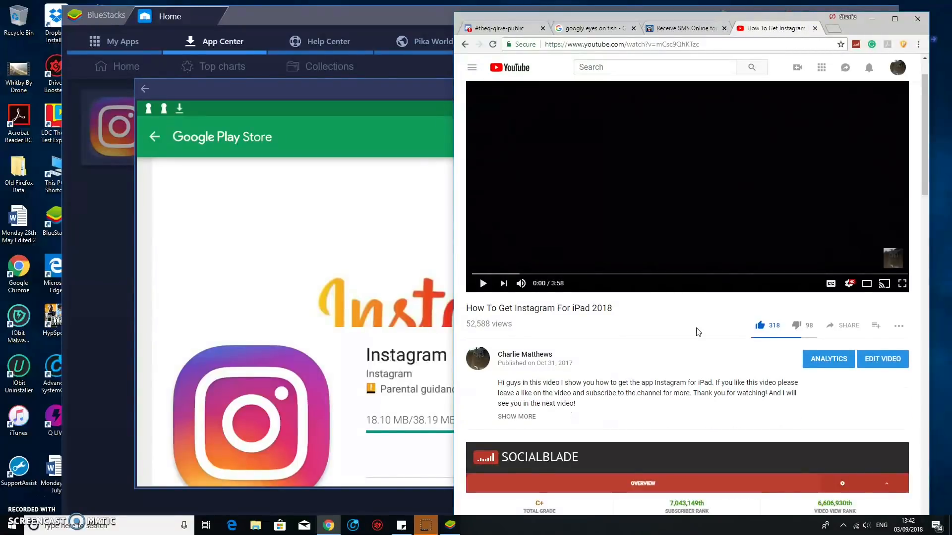
{"action": "scroll", "scroll_direction": "down", "scroll_amount": 3}
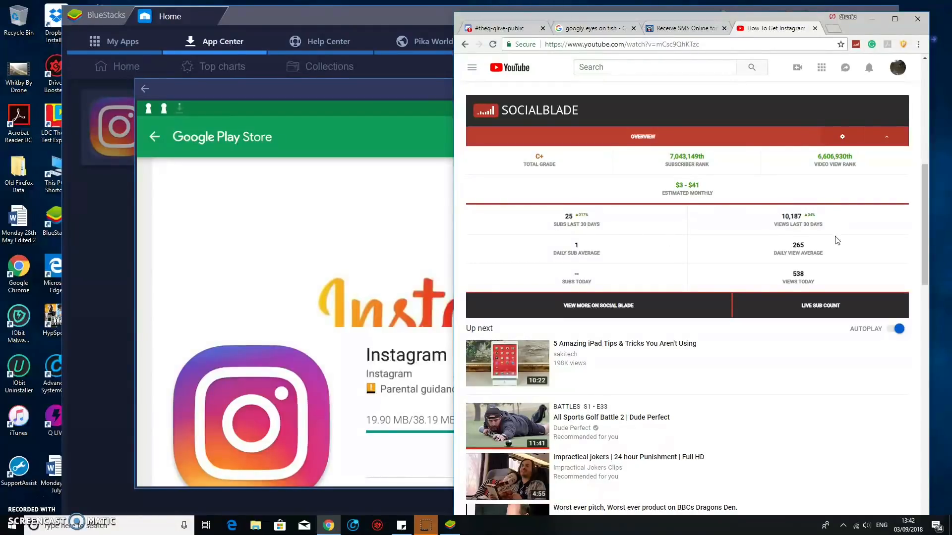
{"action": "double_click", "coordinate": [791, 216]}
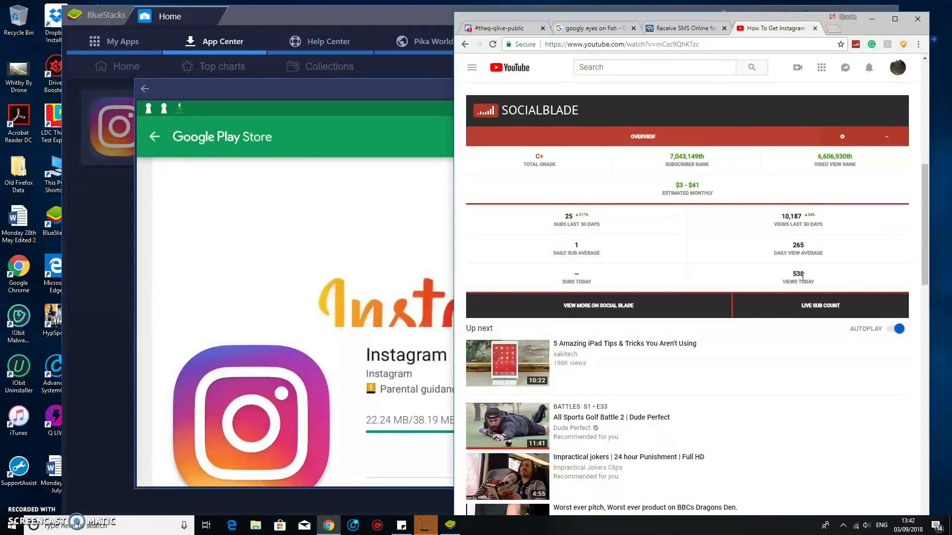
{"action": "mouse_move", "coordinate": [824, 279]}
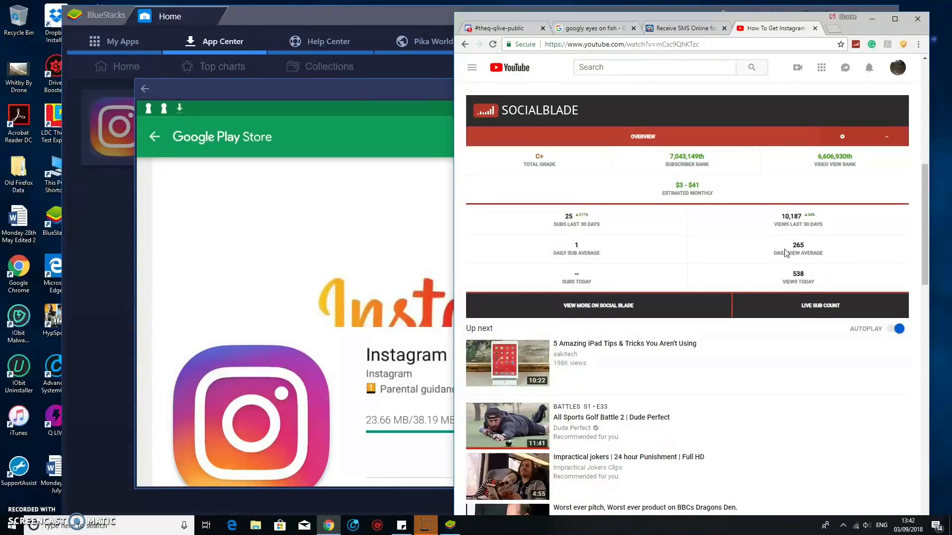
{"action": "mouse_move", "coordinate": [878, 35]}
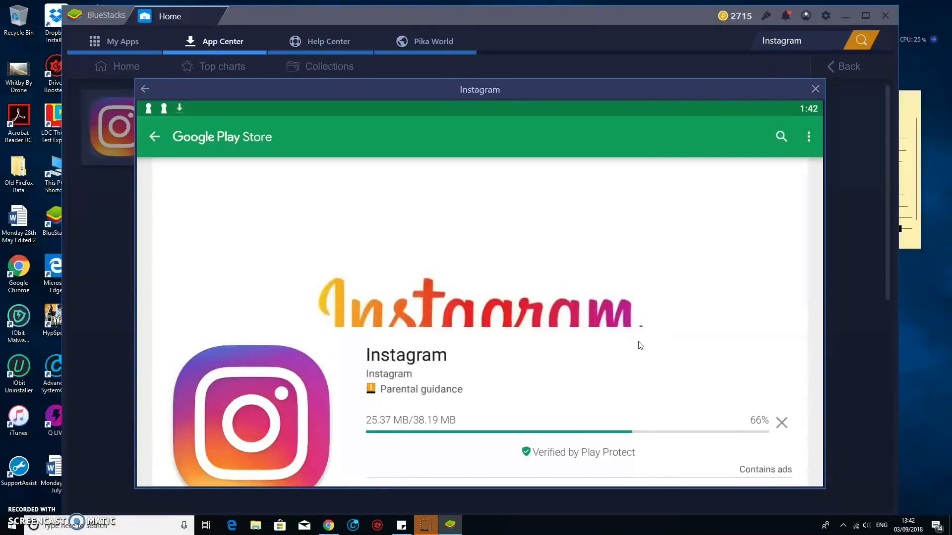
{"action": "mouse_move", "coordinate": [673, 352]}
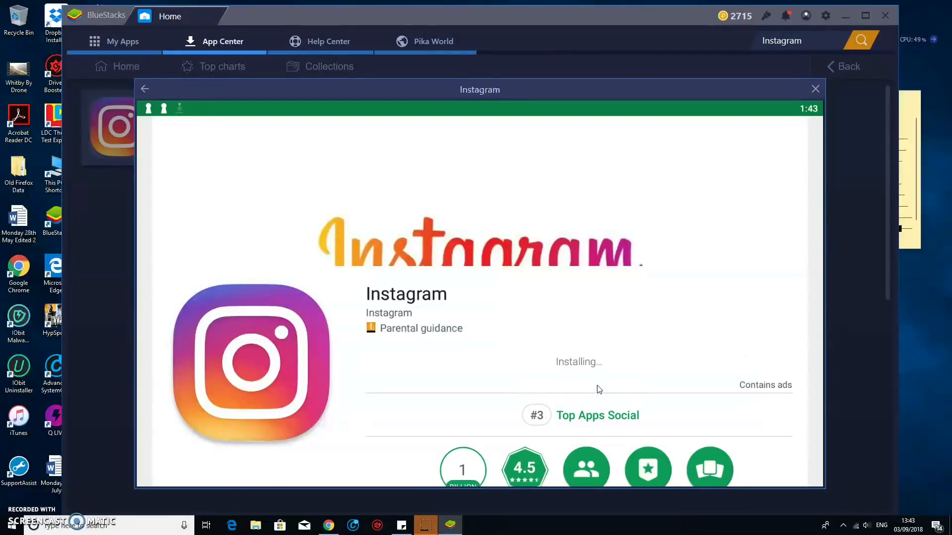
{"action": "mouse_move", "coordinate": [686, 275]}
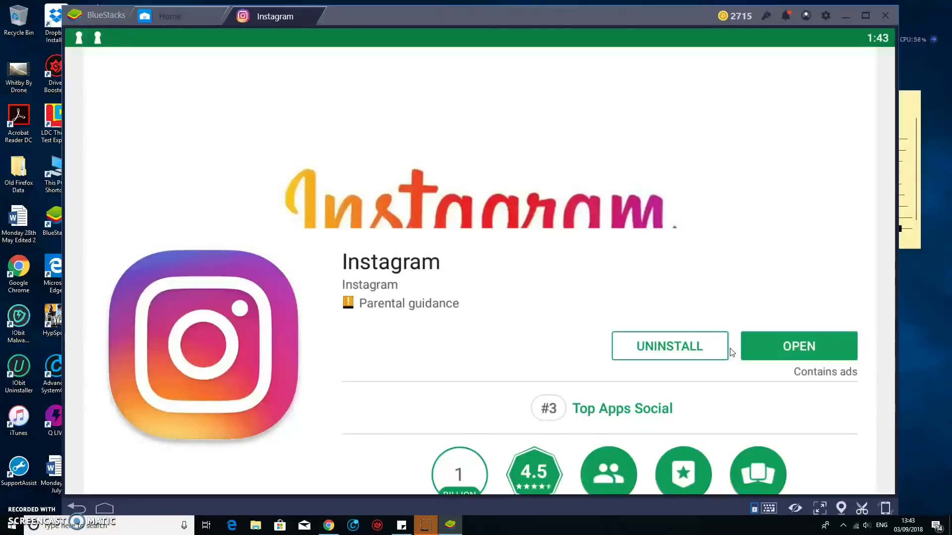
- Open Instagram and log in as charliemuk147
{"action": "left_click", "coordinate": [798, 346]}
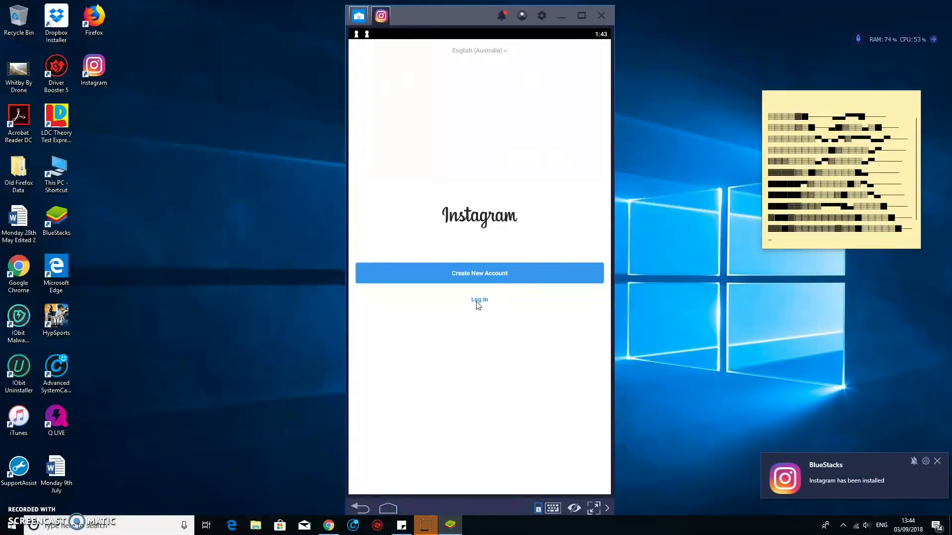
{"action": "mouse_move", "coordinate": [622, 352]}
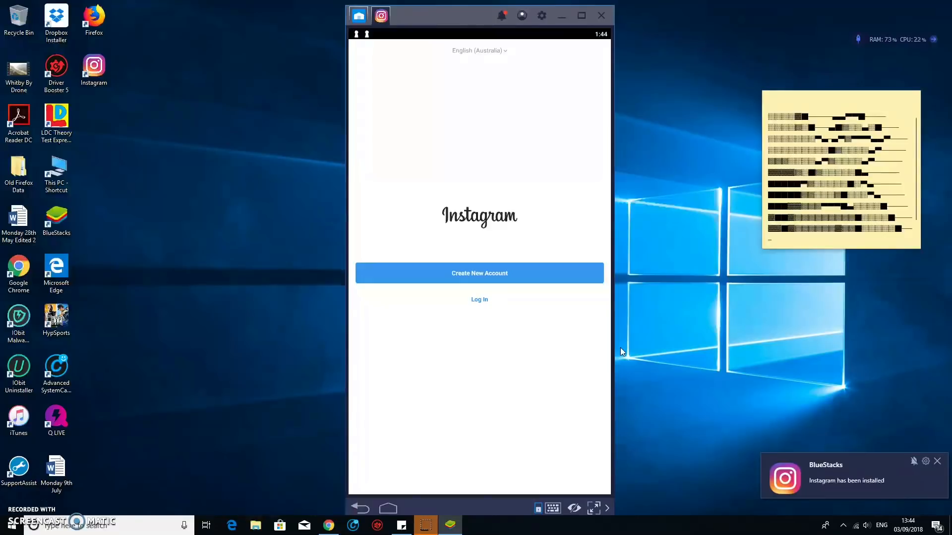
{"action": "left_click", "coordinate": [479, 299]}
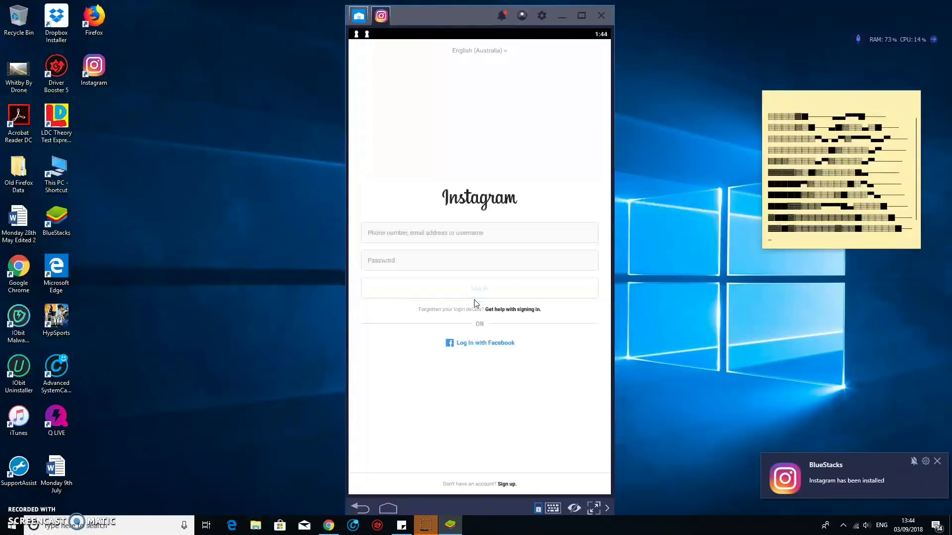
{"action": "type", "text": "charliemuk147"}
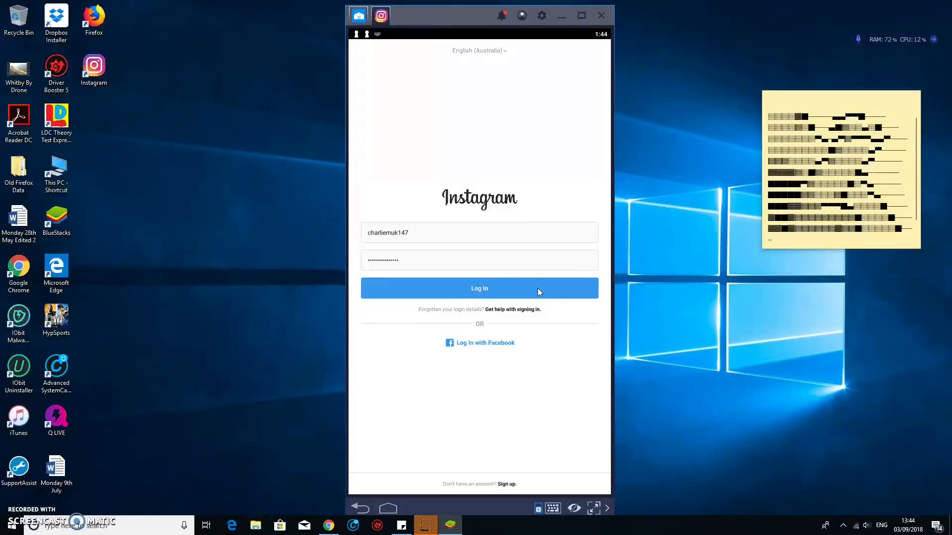
{"action": "left_click", "coordinate": [479, 287]}
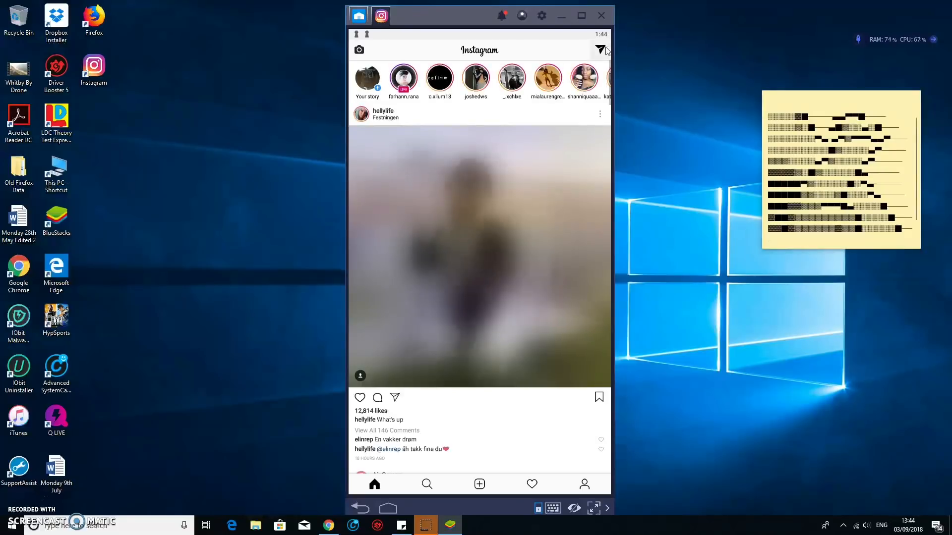
- Peek at Direct messages, return home and scroll the feed
{"action": "left_click", "coordinate": [599, 49]}
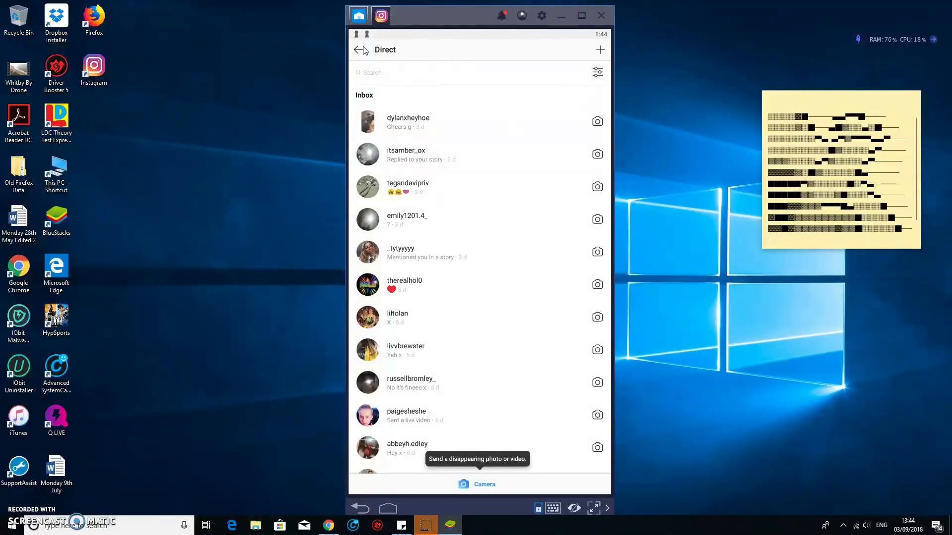
{"action": "left_click", "coordinate": [359, 49]}
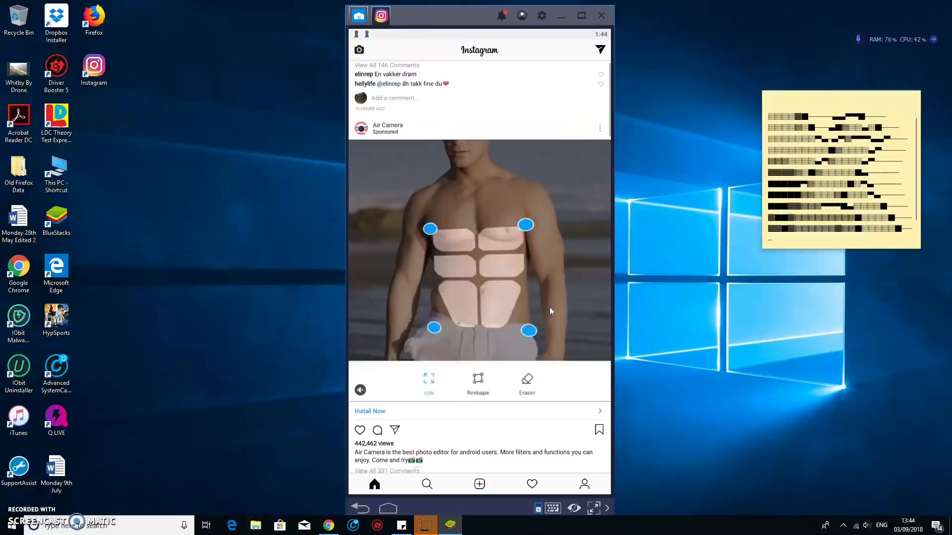
{"action": "scroll", "scroll_direction": "down", "scroll_amount": 3}
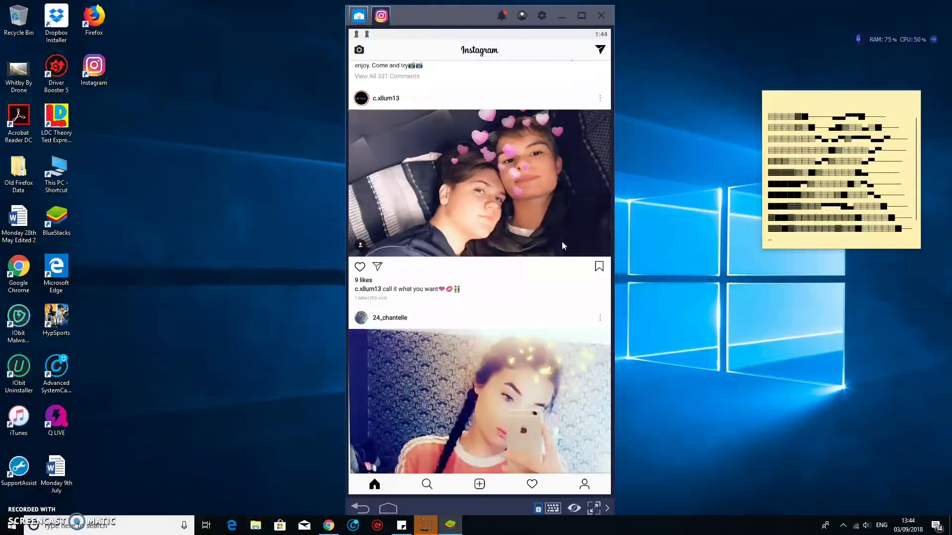
{"action": "scroll", "scroll_direction": "down", "scroll_amount": 3}
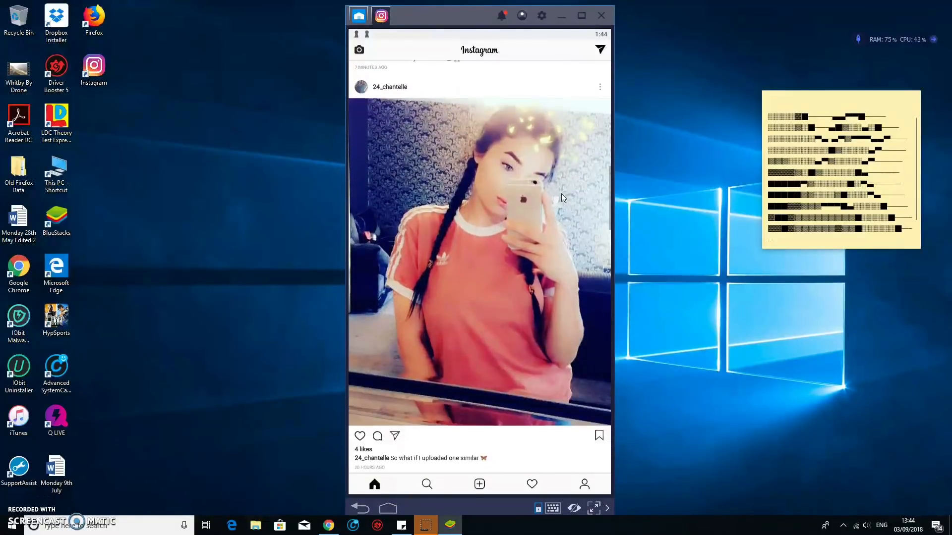
{"action": "scroll", "scroll_direction": "down", "scroll_amount": 3}
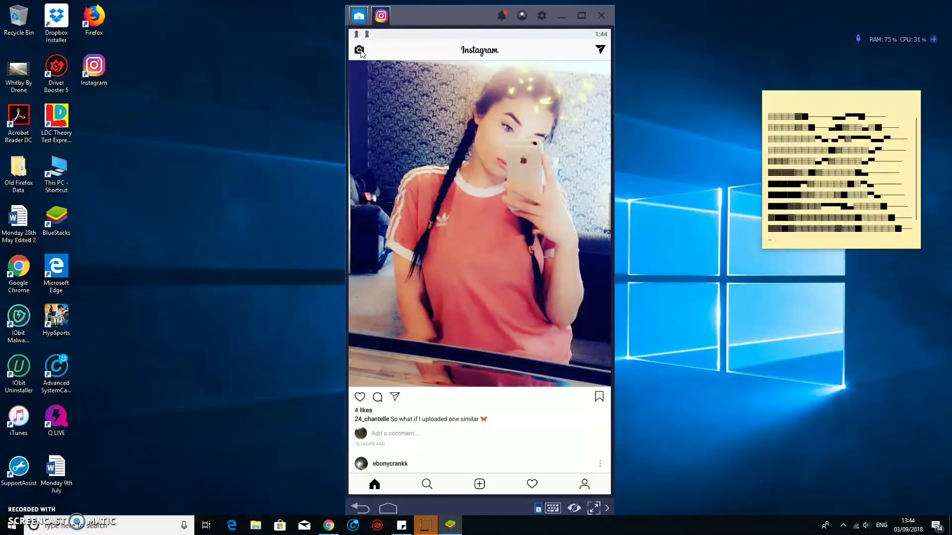
- View the profile and activity tabs, then open the Direct inbox
{"action": "left_click", "coordinate": [585, 484]}
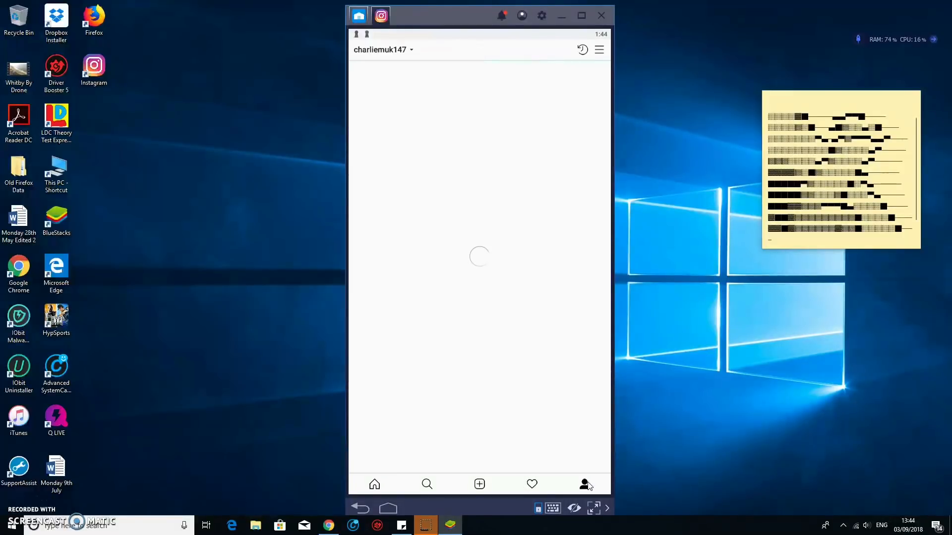
{"action": "left_click", "coordinate": [531, 484]}
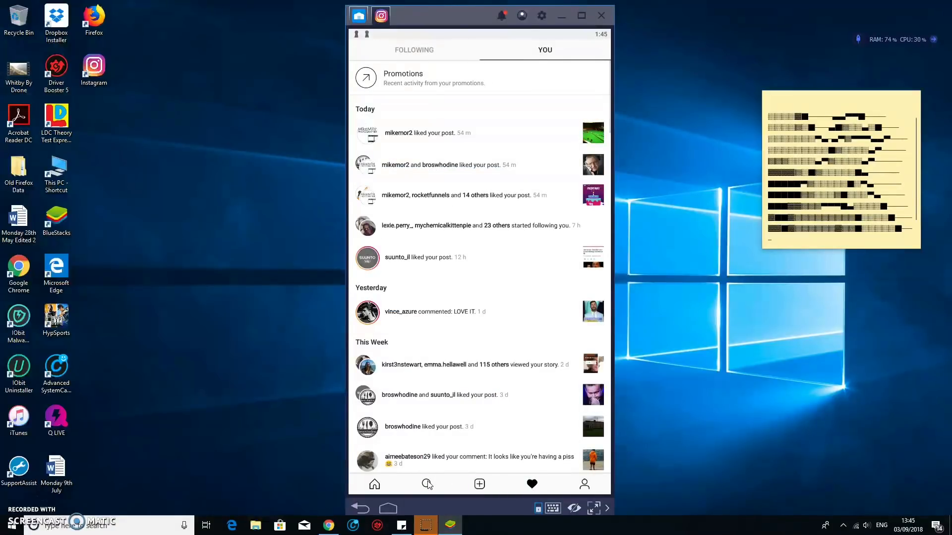
{"action": "left_click", "coordinate": [374, 484]}
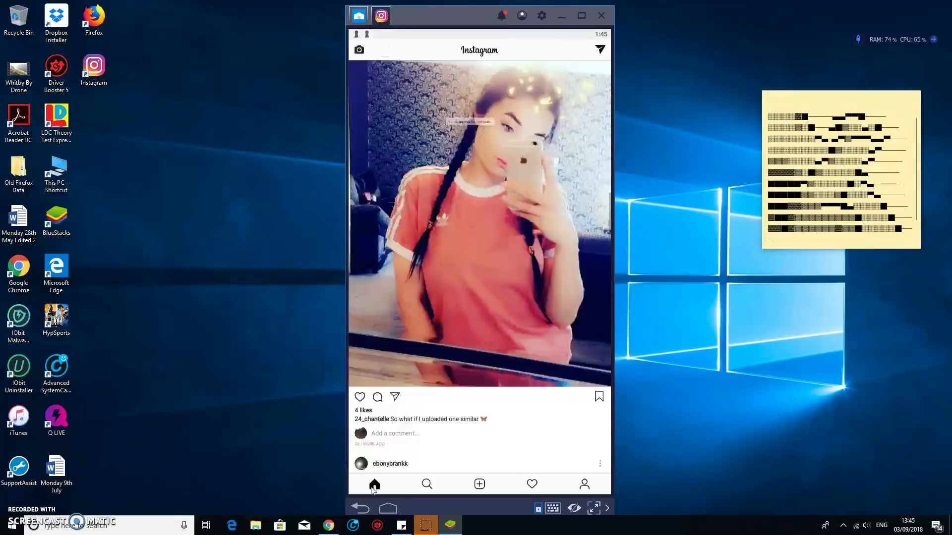
{"action": "left_click", "coordinate": [600, 50]}
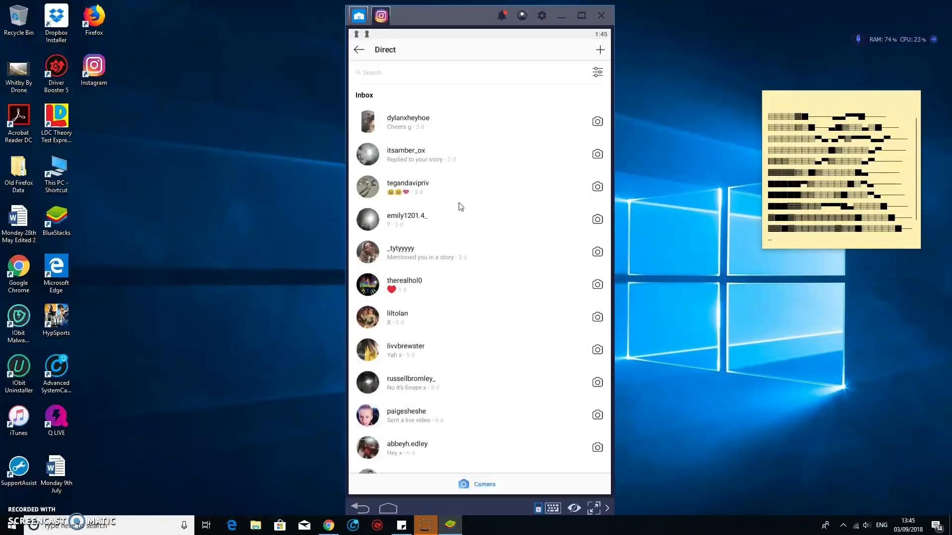
- Send 'Hello test' in an existing chat, then unsend that message
{"action": "left_click", "coordinate": [404, 284]}
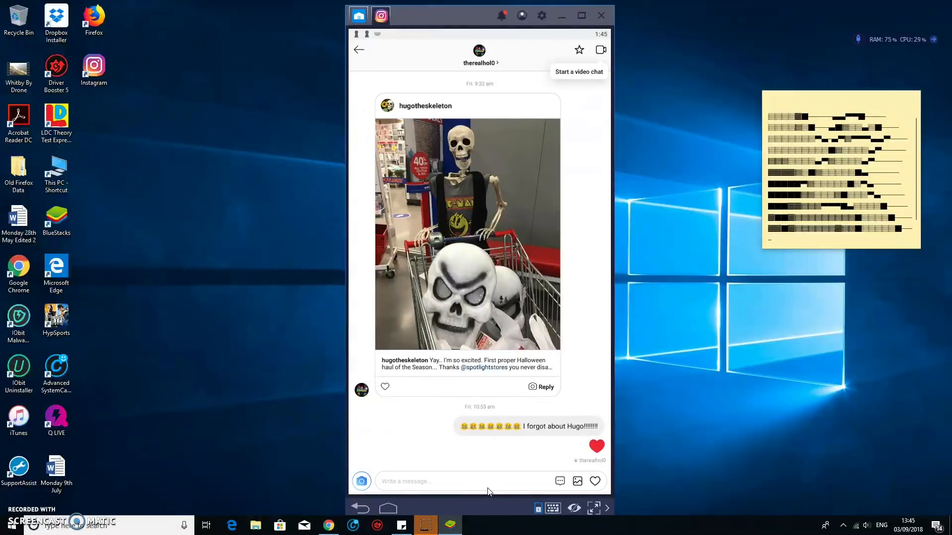
{"action": "type", "text": "Hello test"}
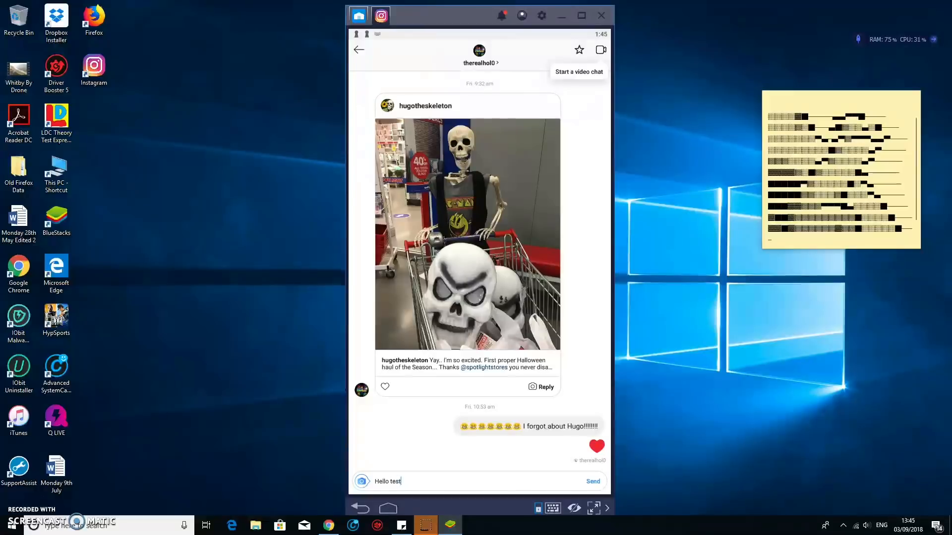
{"action": "left_click", "coordinate": [592, 482]}
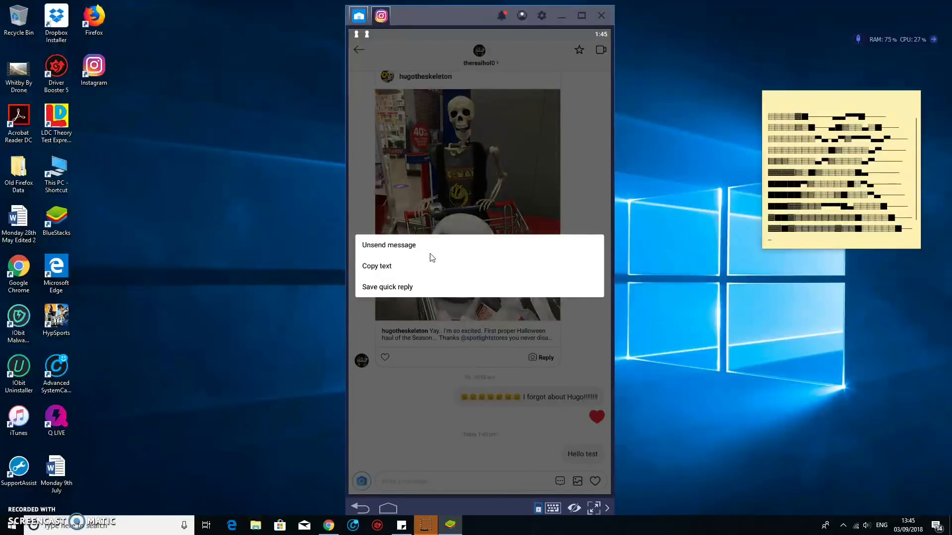
{"action": "left_click", "coordinate": [534, 291]}
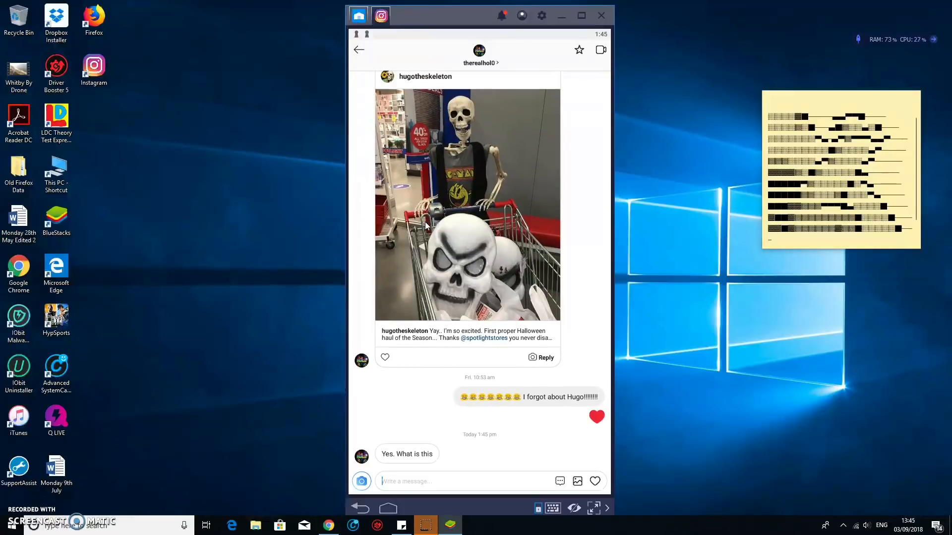
{"action": "mouse_move", "coordinate": [438, 471]}
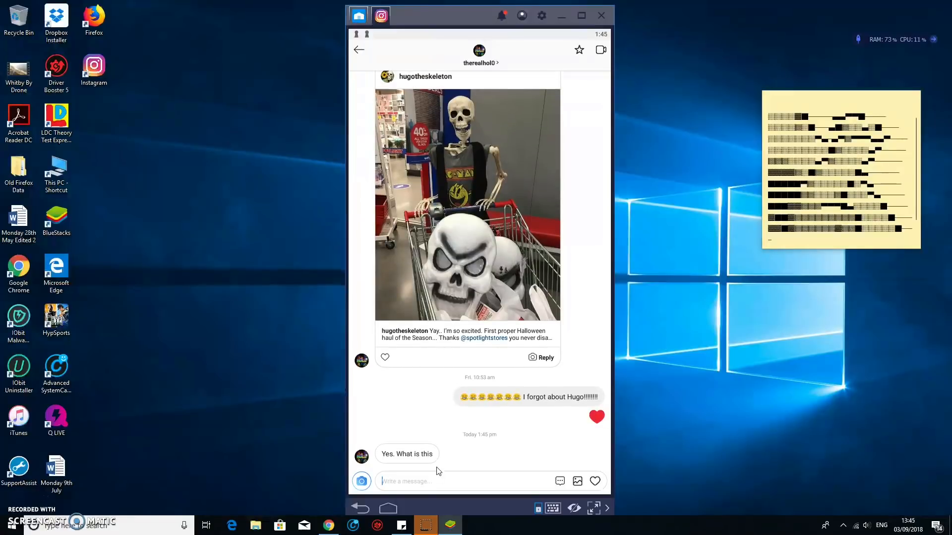
- Send the reply 'Just doing a vid on instagram… that last message lol'
{"action": "type", "text": "Ju"}
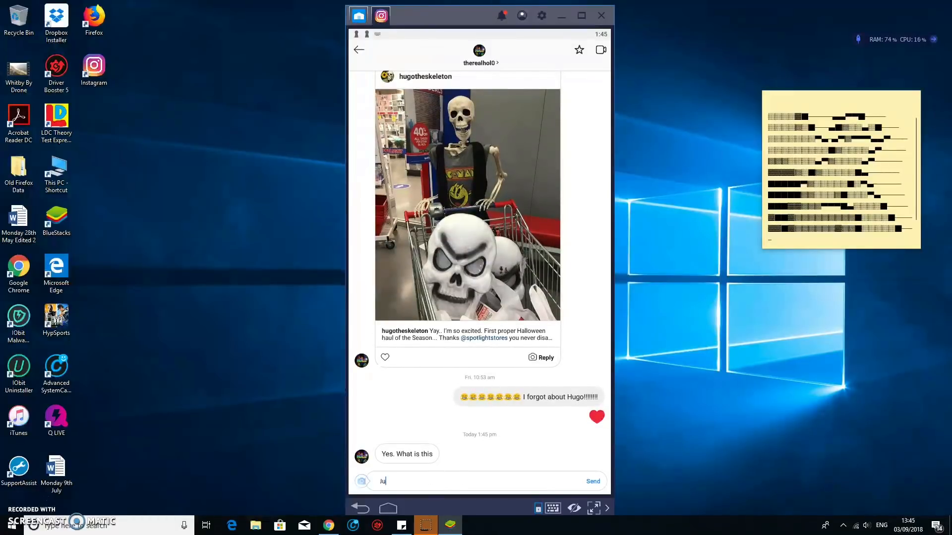
{"action": "type", "text": "Just doing a video o"}
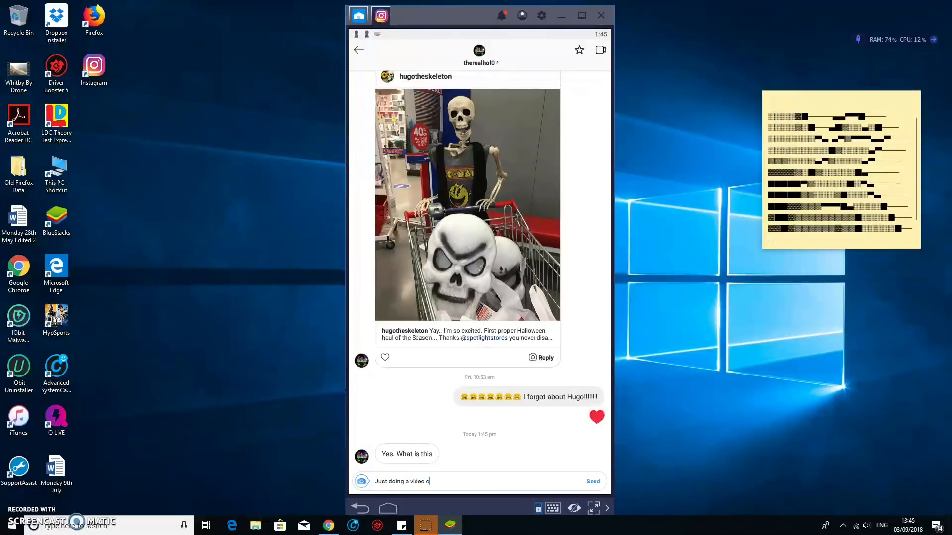
{"action": "type", "text": "n instagram. Forge"}
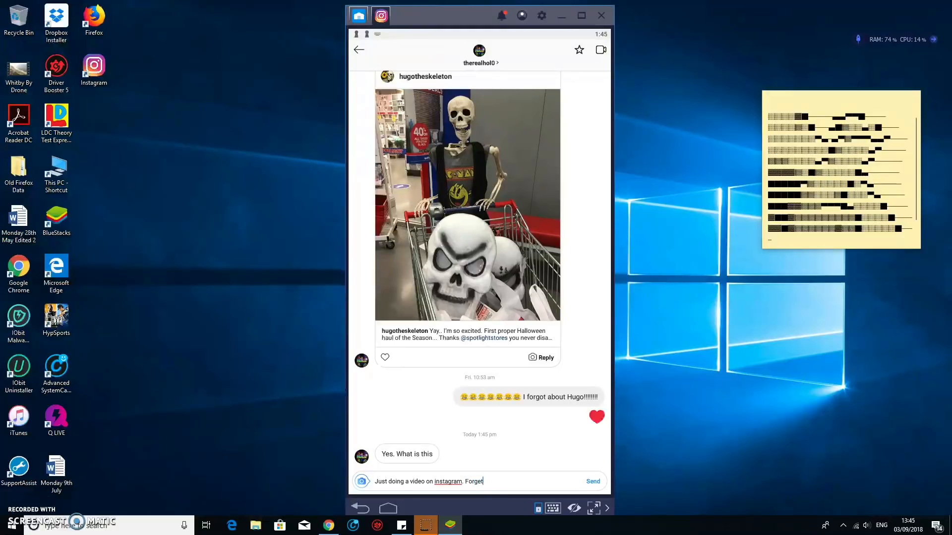
{"action": "type", "text": "that last"}
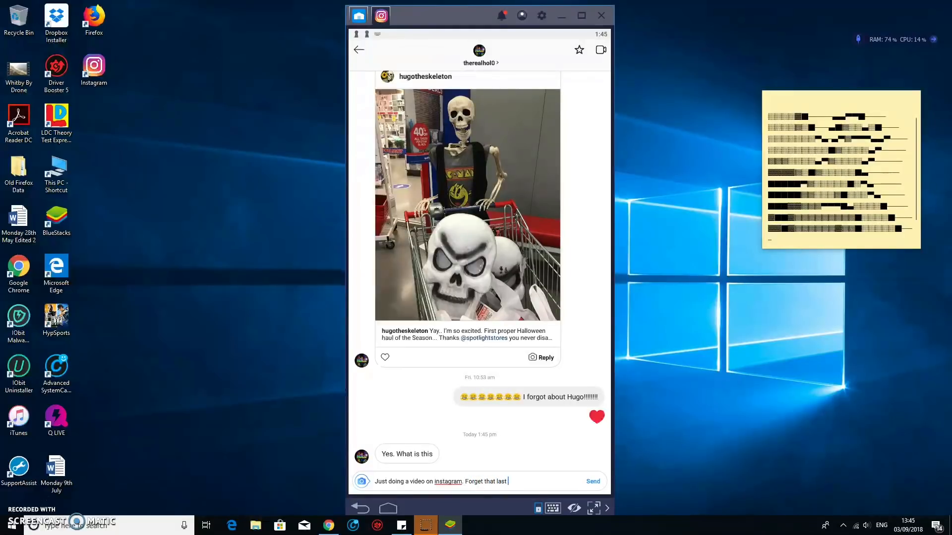
{"action": "type", "text": "message lol"}
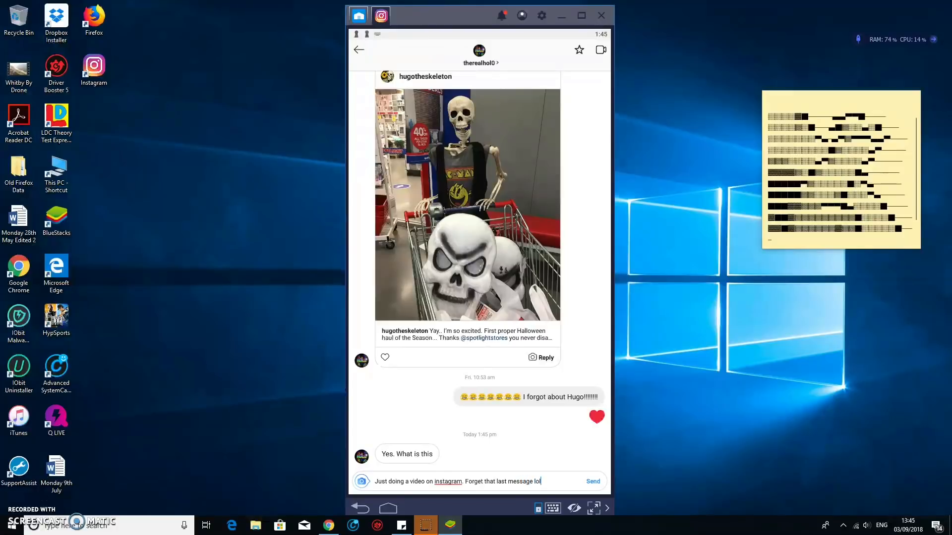
{"action": "left_click", "coordinate": [592, 481]}
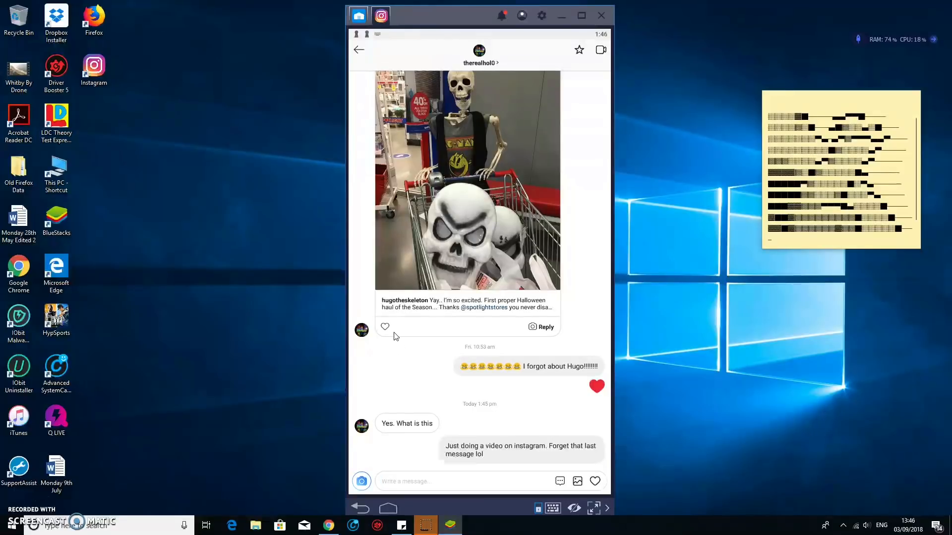
{"action": "mouse_move", "coordinate": [289, 472]}
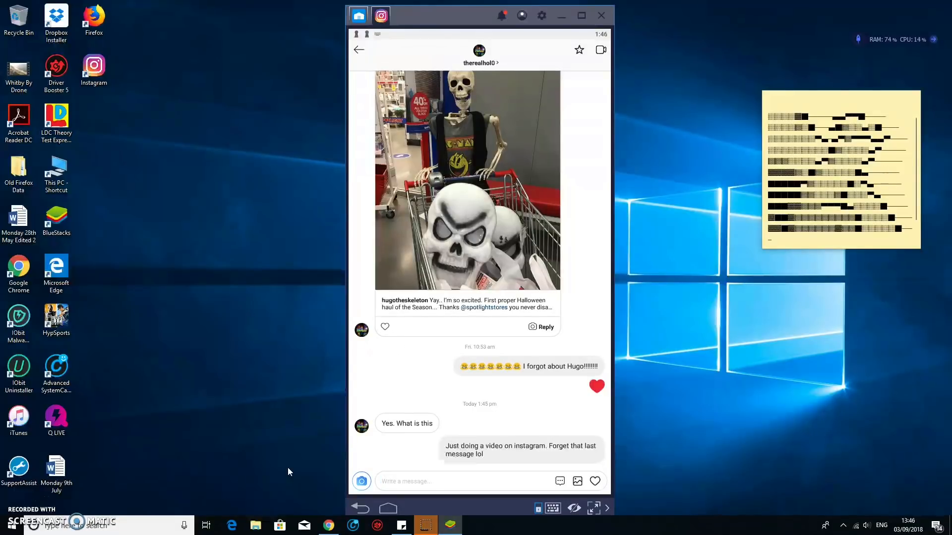